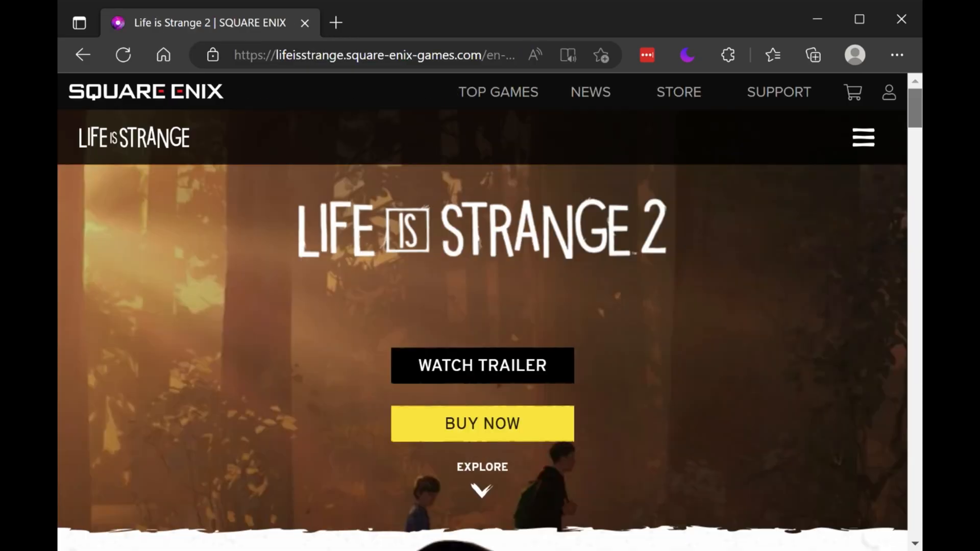
# Step: Reach the JavaScript slide and try its demo CLICK TO WATCH TRAILER button
pyautogui.scroll(-3)
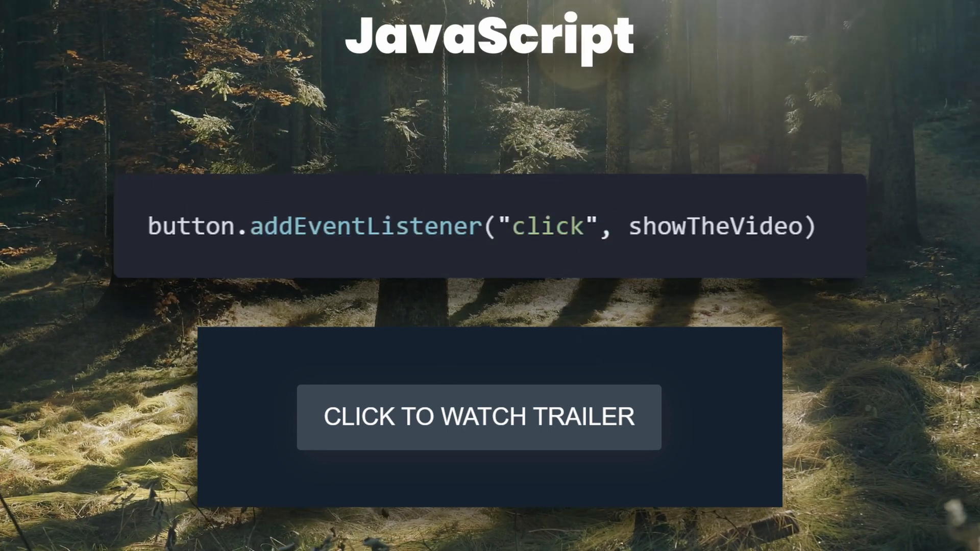
pyautogui.click(478, 416)
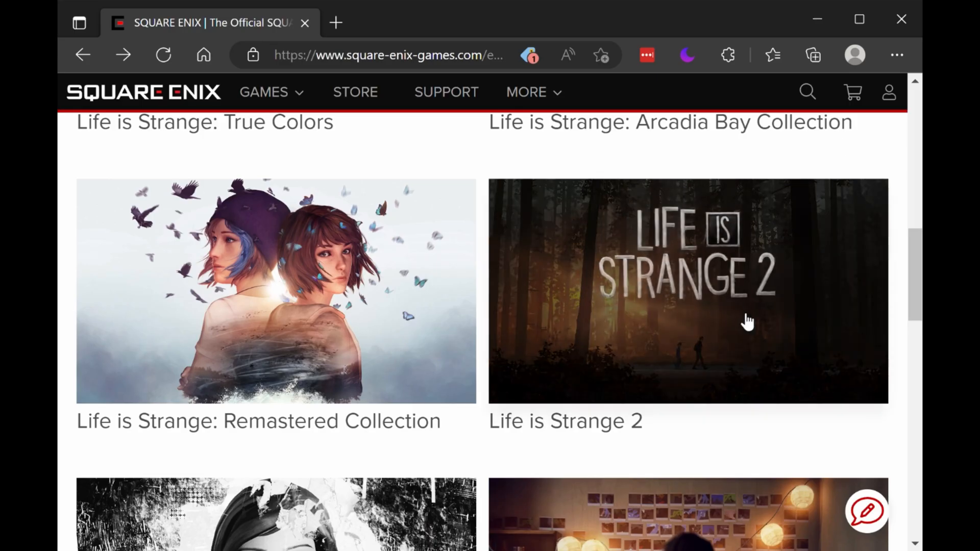
# Step: Open the Life is Strange 2 official page from the Square Enix listing and view its trailer option
pyautogui.click(687, 290)
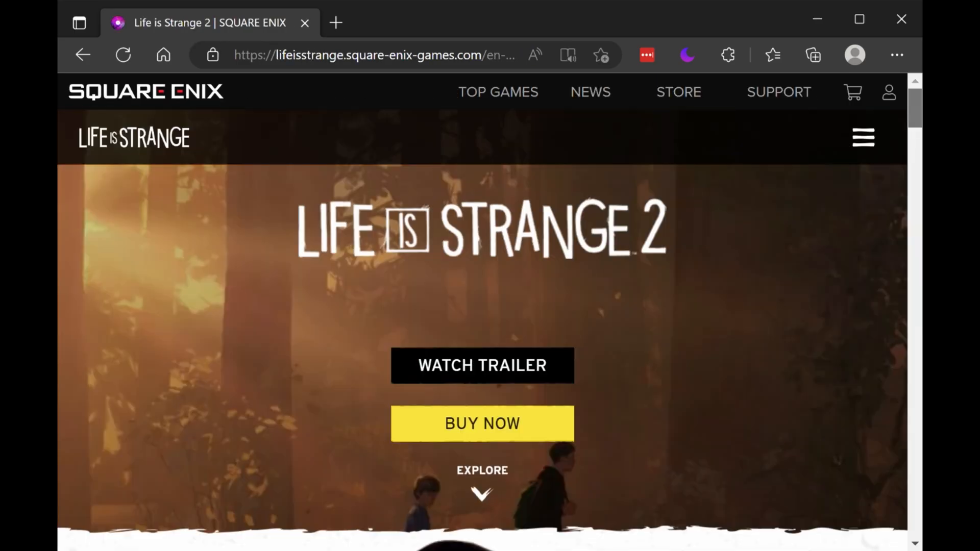
pyautogui.click(480, 365)
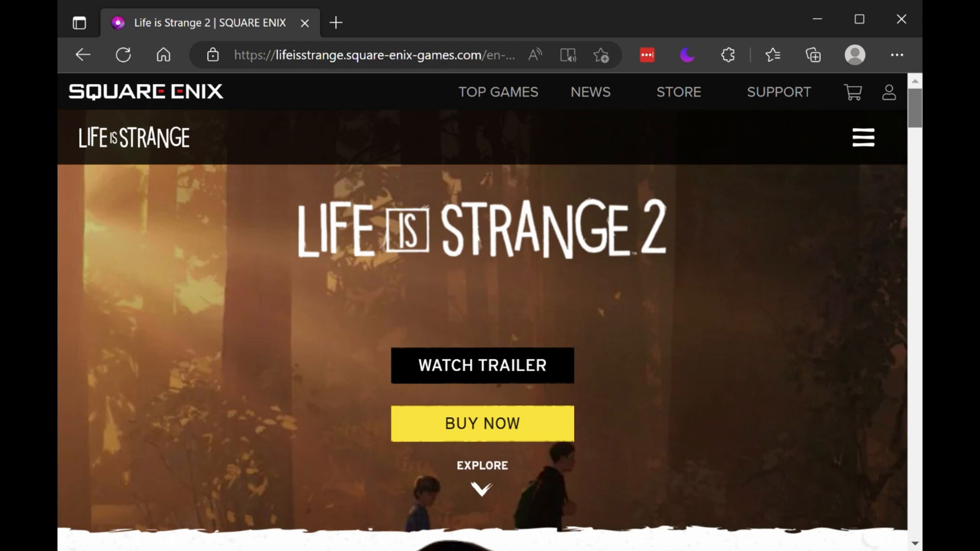
pyautogui.scroll(-3)
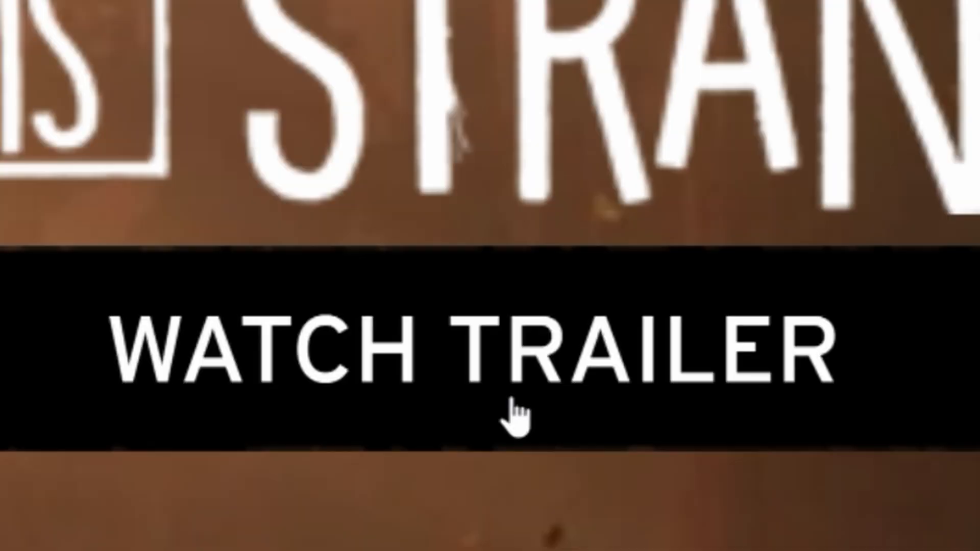
pyautogui.click(511, 419)
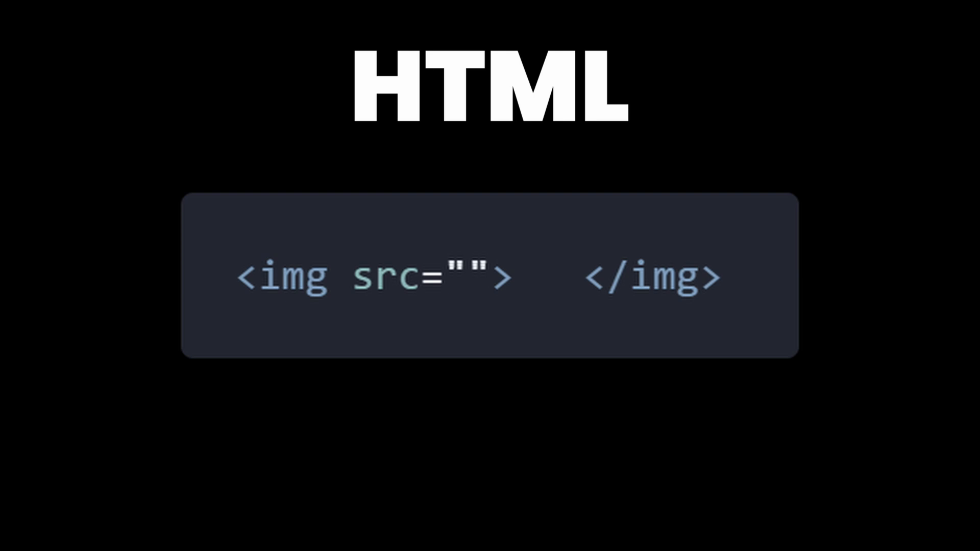
# Step: Fill the image tag's src attribute with my-image.jpg
pyautogui.write('my-image.jpg')
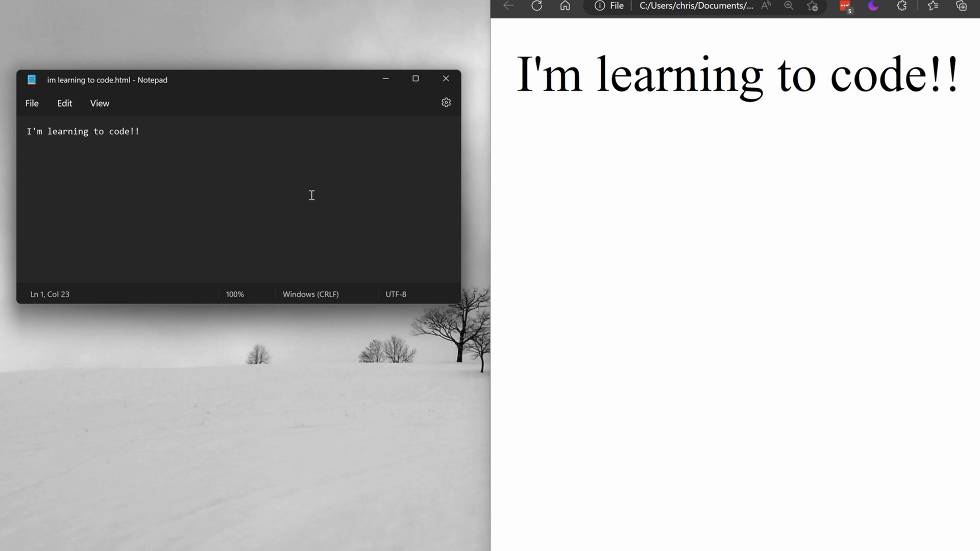
# Step: Open im learning to code.html with Visual Studio Code from File Explorer's Open with menu
pyautogui.rightClick(384, 233)
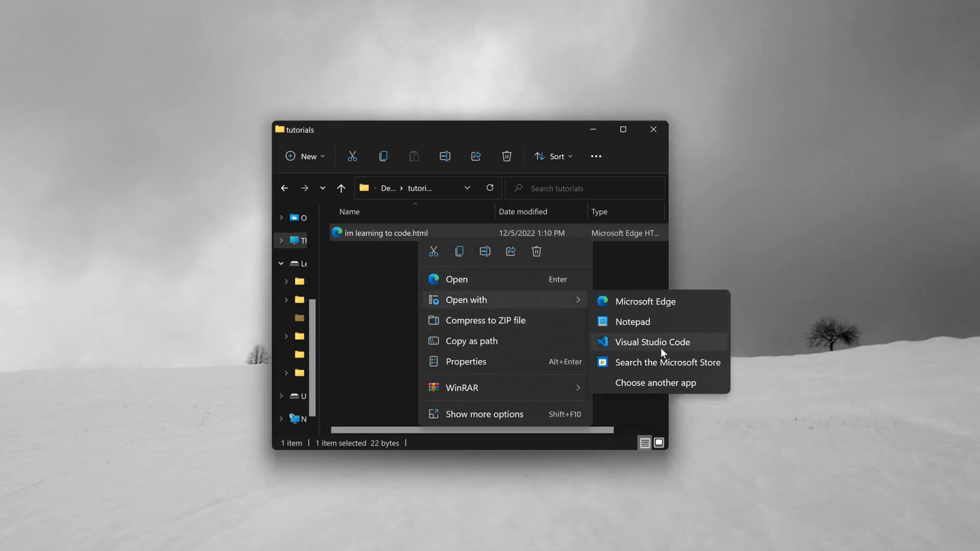
pyautogui.click(654, 342)
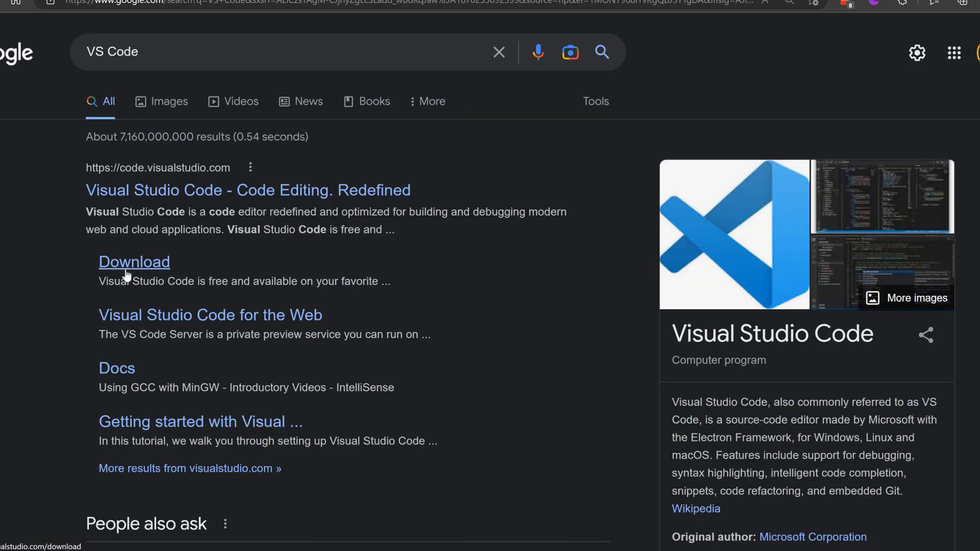
# Step: Reach the Visual Studio Code download page and start the Windows download
pyautogui.click(134, 261)
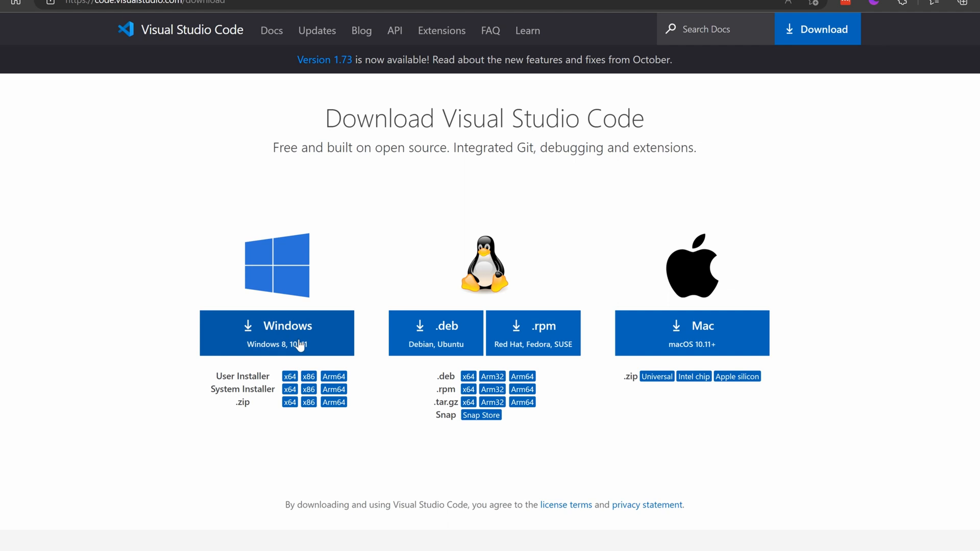
pyautogui.click(277, 333)
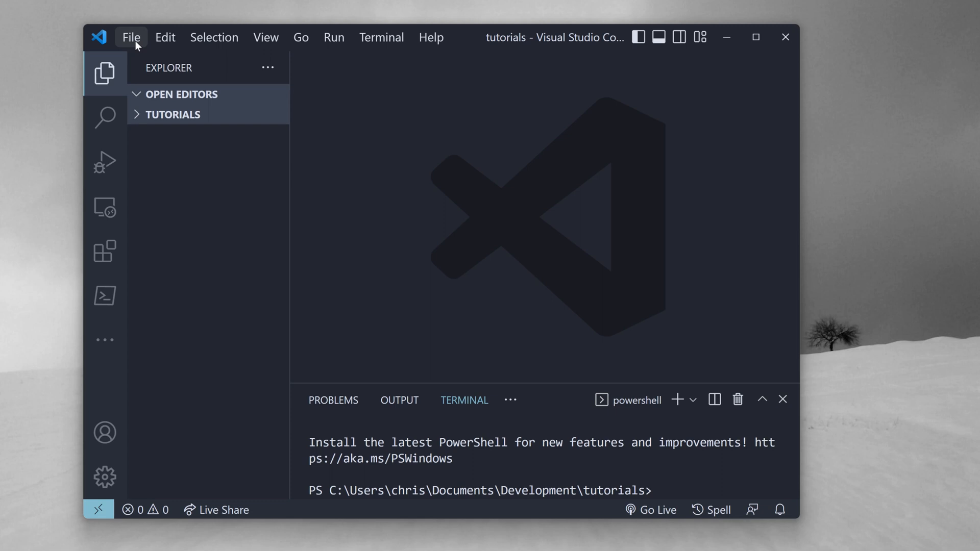
# Step: Open the tutorials folder as the Visual Studio Code workspace via Open Folder
pyautogui.click(130, 37)
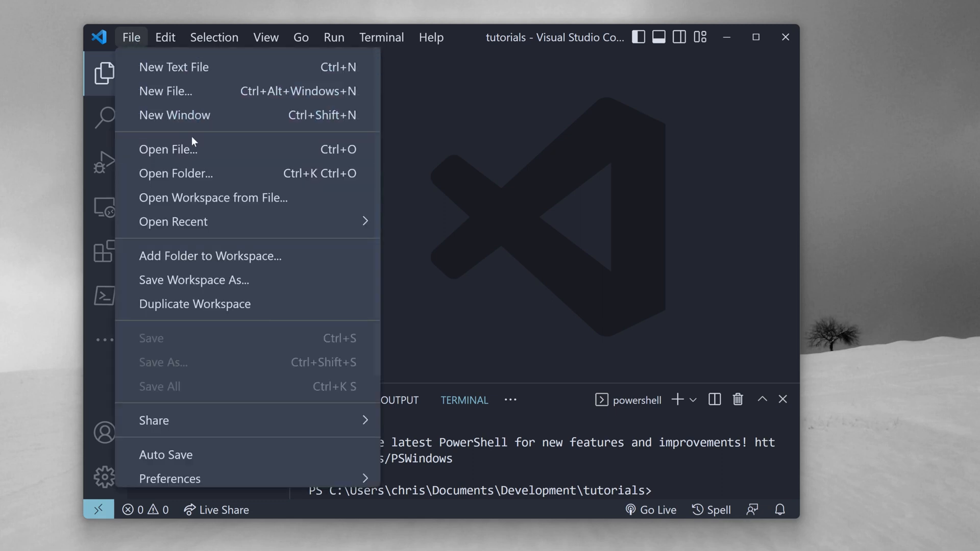
pyautogui.moveTo(176, 173)
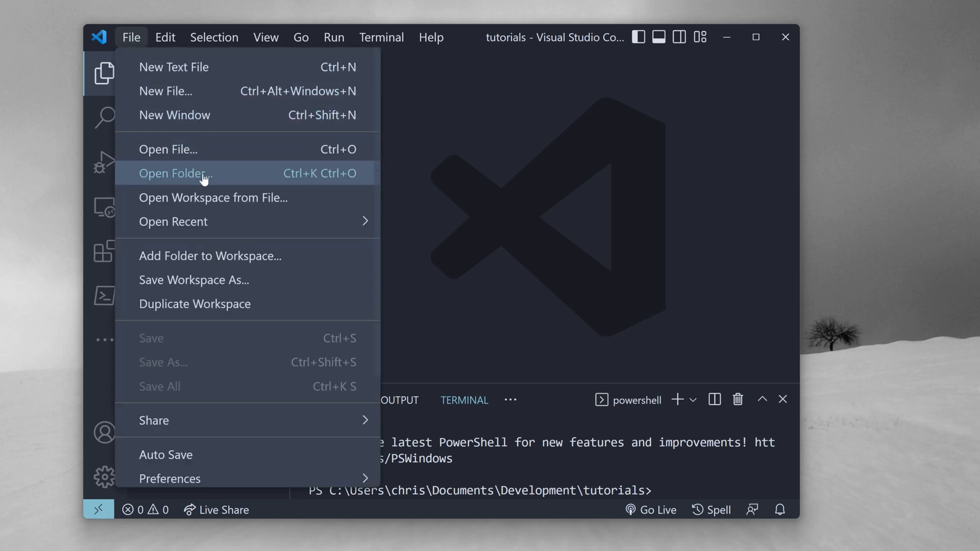
pyautogui.click(175, 173)
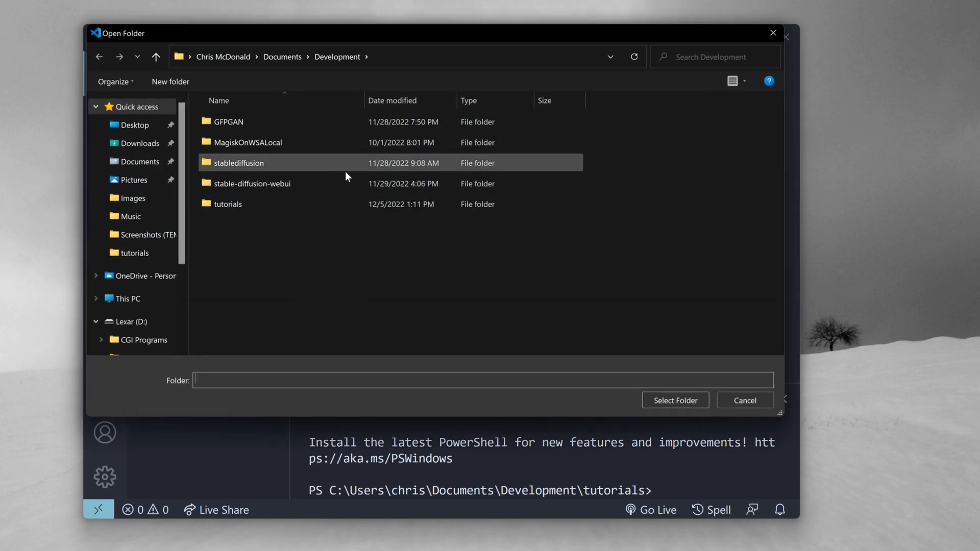
pyautogui.doubleClick(226, 204)
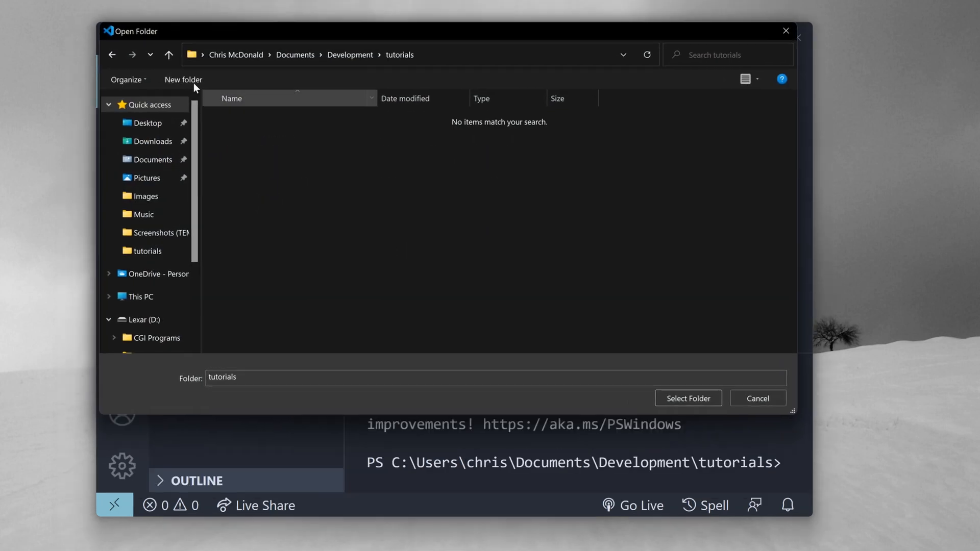
pyautogui.click(183, 79)
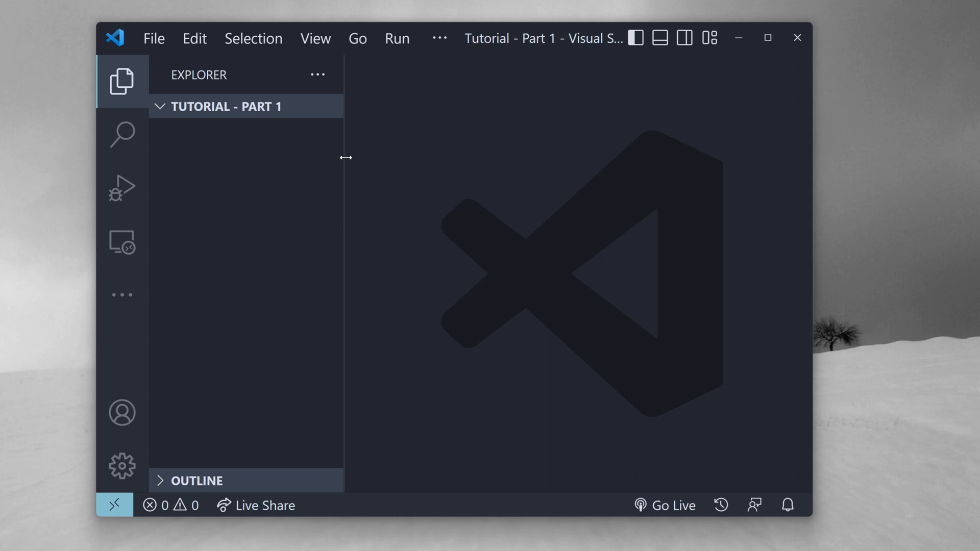
pyautogui.moveTo(213, 112)
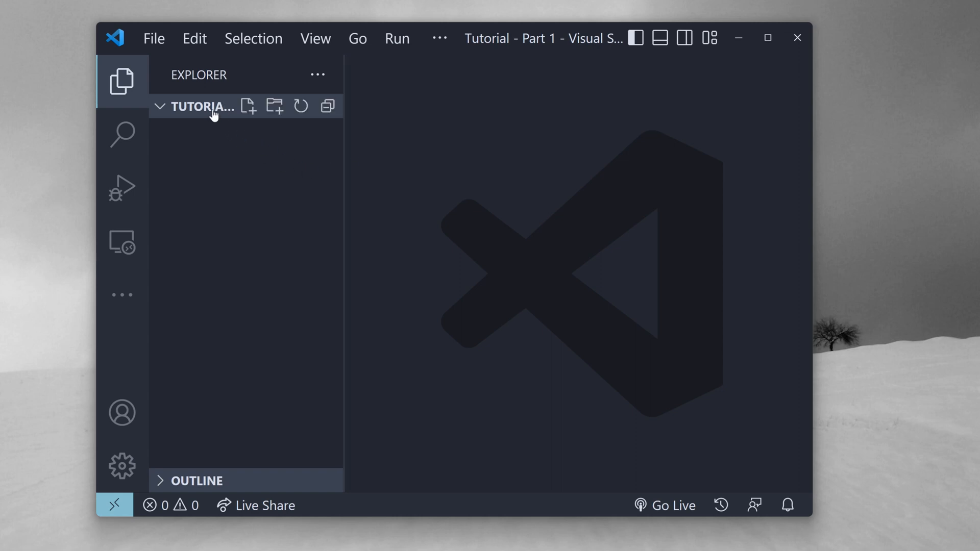
pyautogui.moveTo(247, 106)
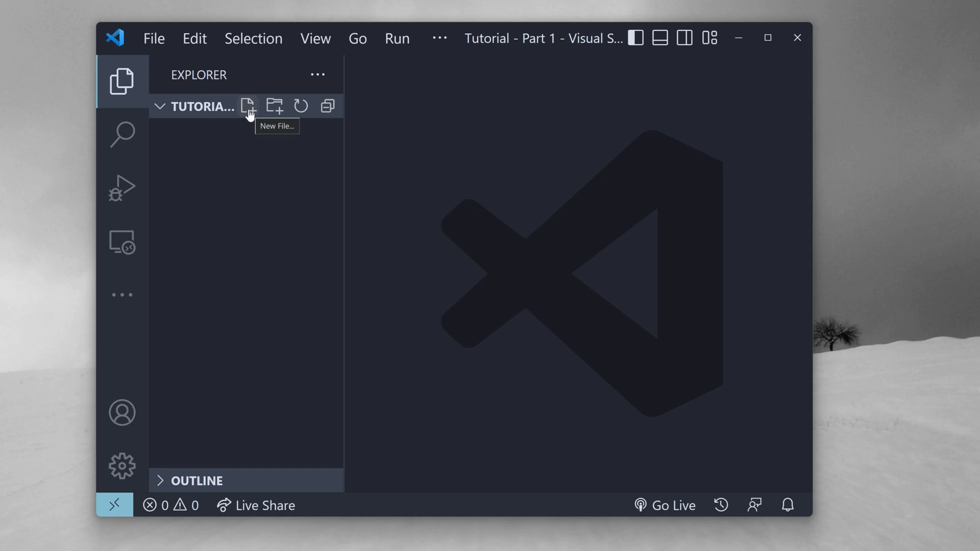
# Step: Create homepage.html in the project, write a short test line and select it for removal
pyautogui.click(247, 106)
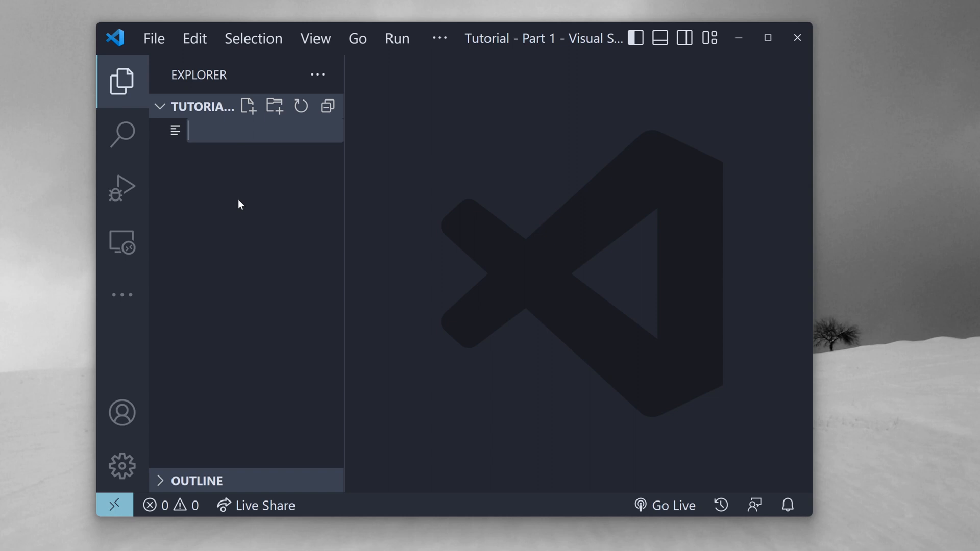
pyautogui.write('homepage.html')
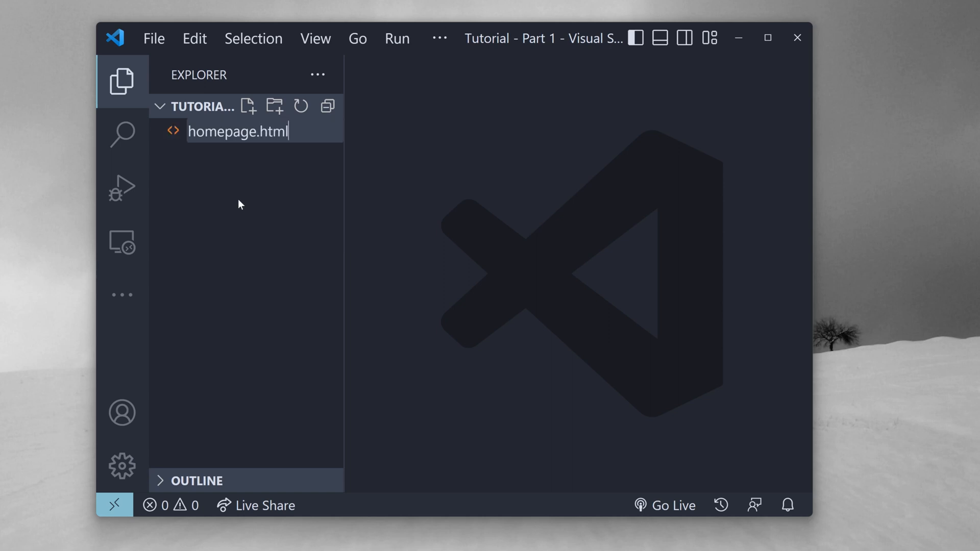
pyautogui.press('Enter')
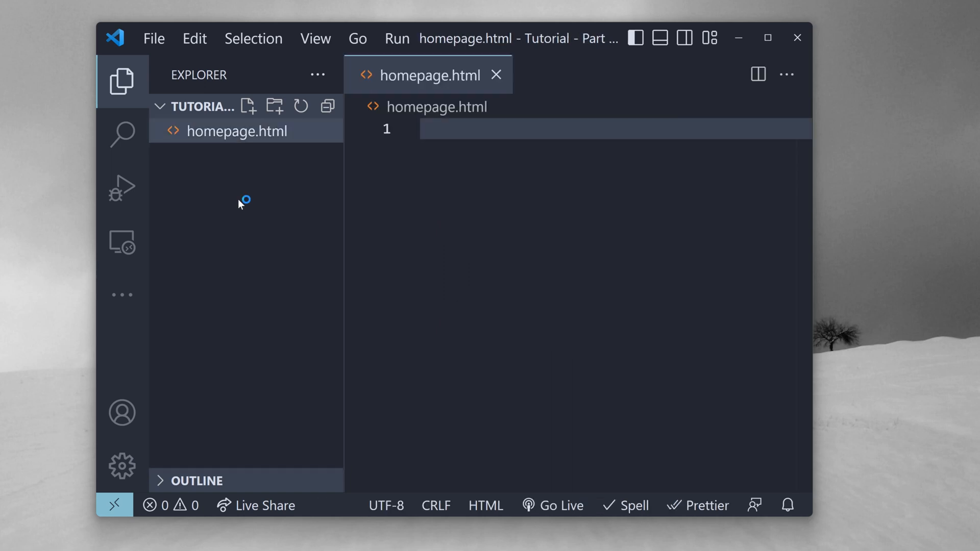
pyautogui.write("I'm learning to code!")
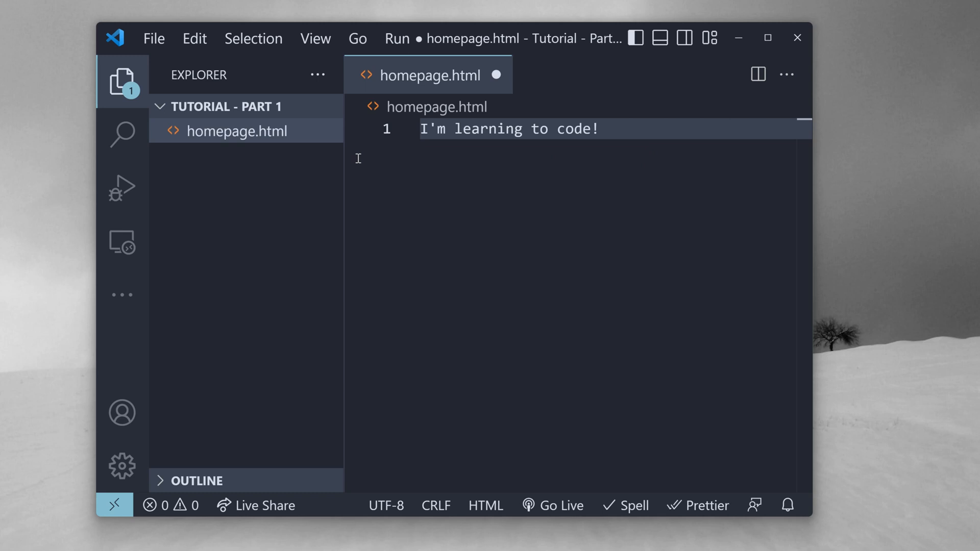
pyautogui.tripleClick(508, 128)
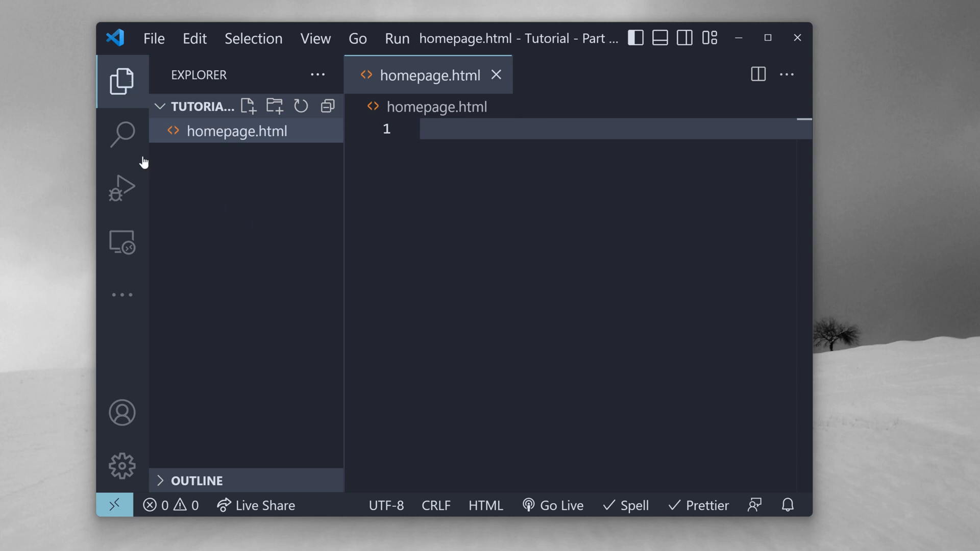
pyautogui.moveTo(122, 242)
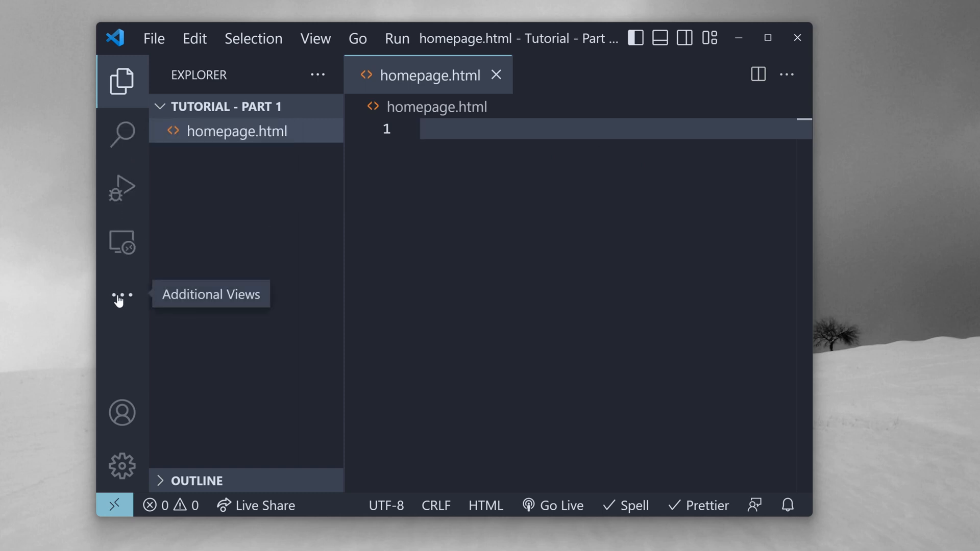
# Step: Find the Live Server extension in the Extensions view, then return to the Explorer sidebar
pyautogui.click(120, 295)
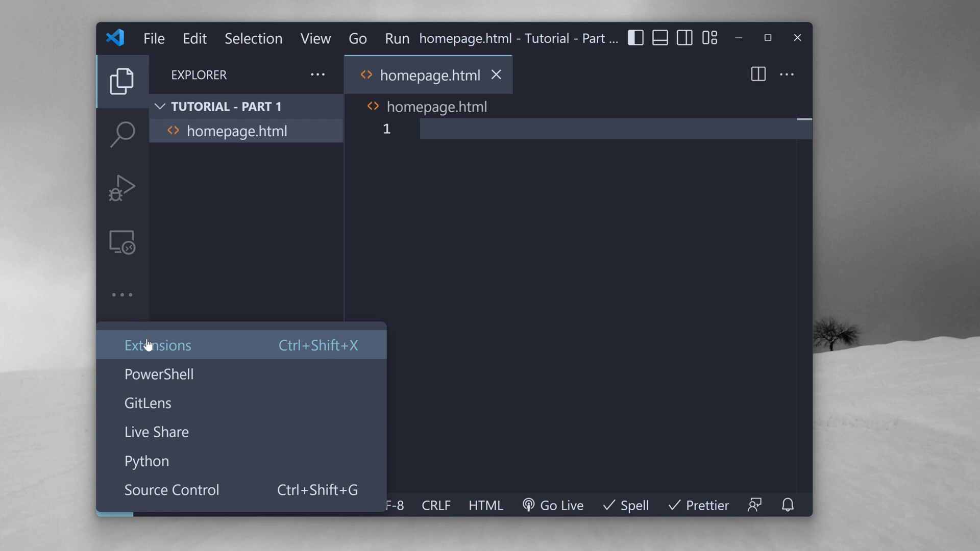
pyautogui.click(157, 346)
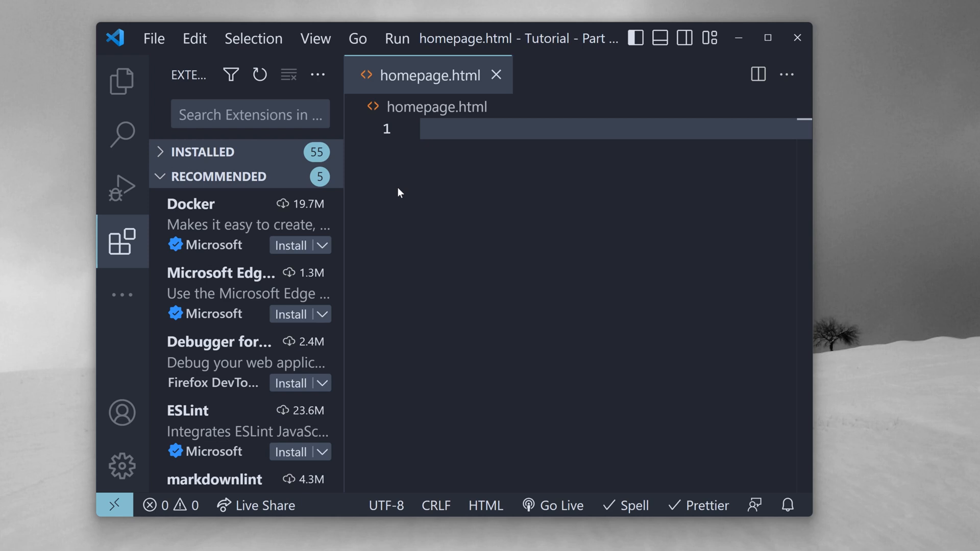
pyautogui.write('Live Server')
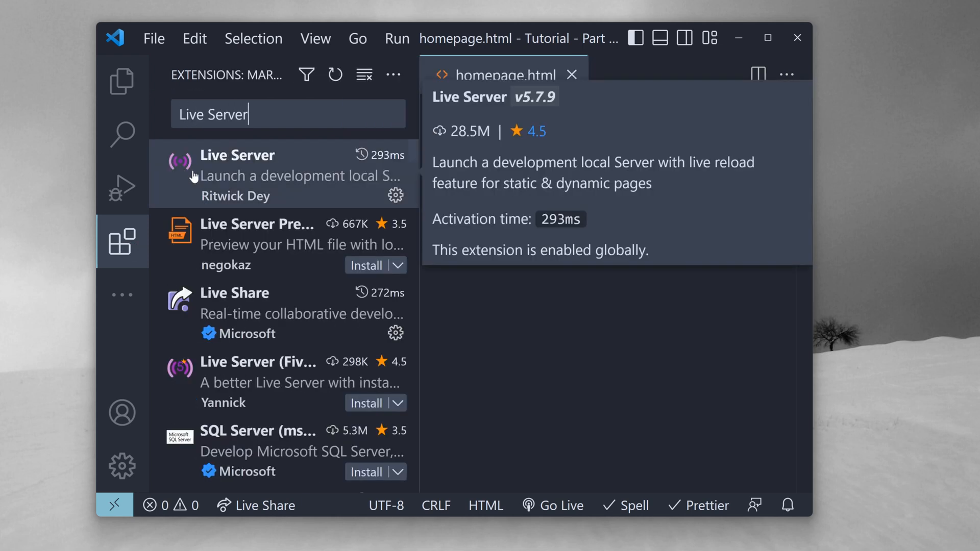
pyautogui.moveTo(291, 200)
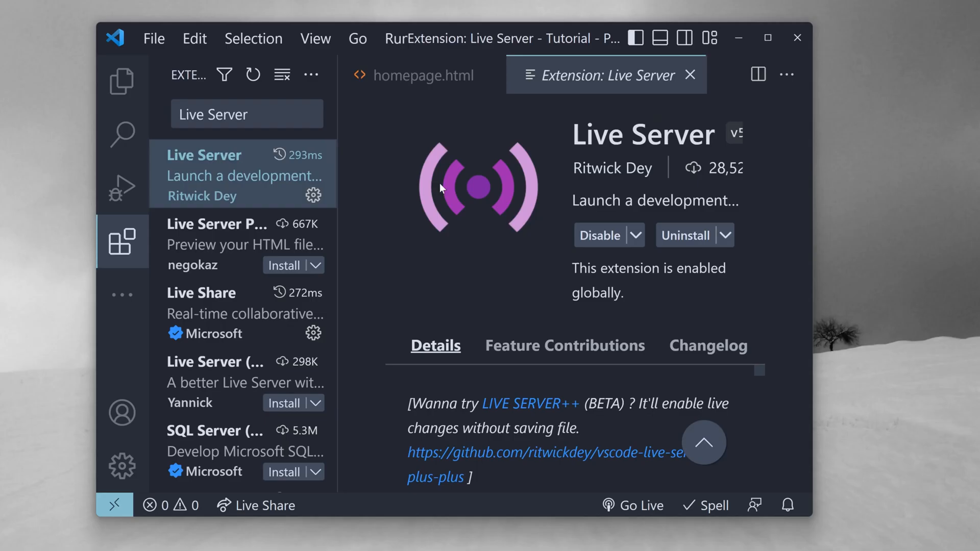
pyautogui.click(123, 82)
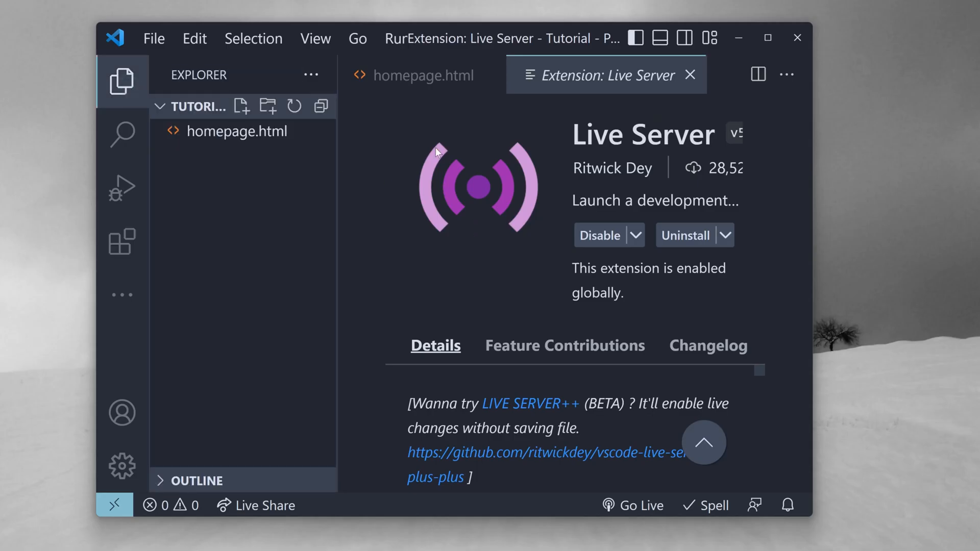
# Step: Close the Live Server details and Go Live to serve homepage.html in the browser
pyautogui.click(237, 131)
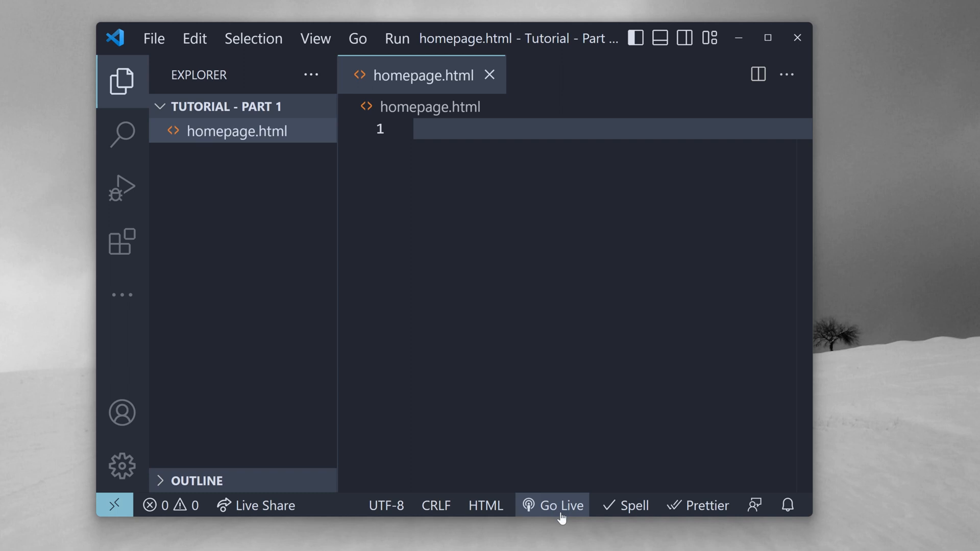
pyautogui.click(560, 505)
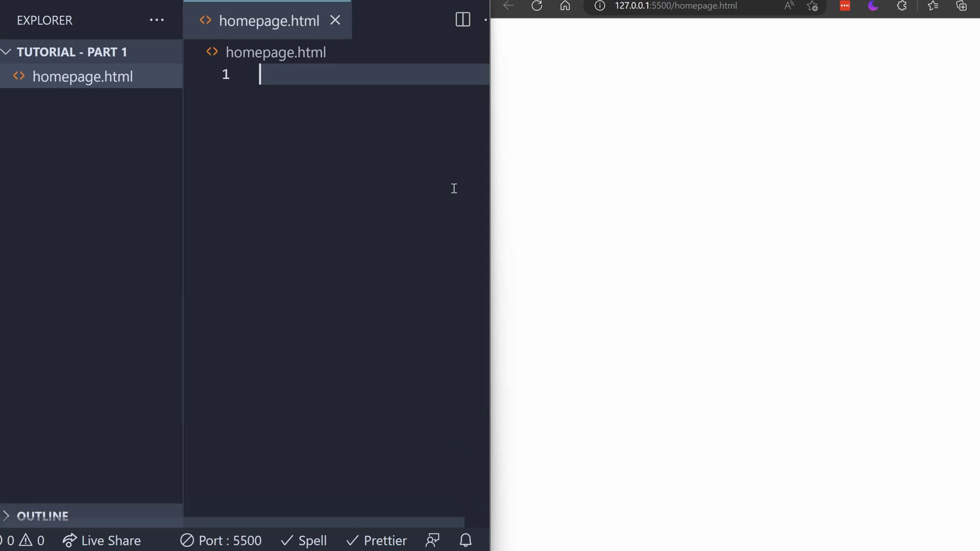
# Step: Write 'Life is Strange 2' in homepage.html and refresh the live preview to show it
pyautogui.write('Life is Strang')
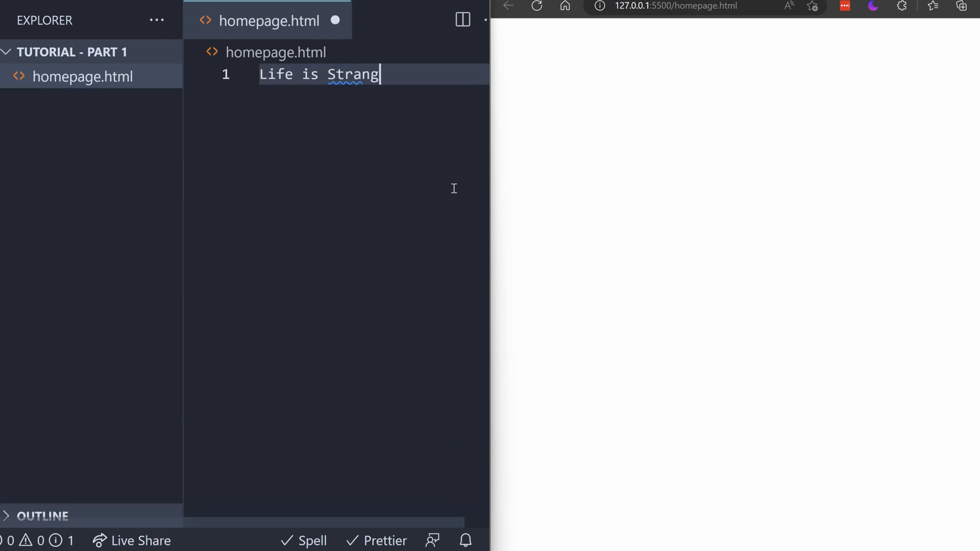
pyautogui.write('e 2')
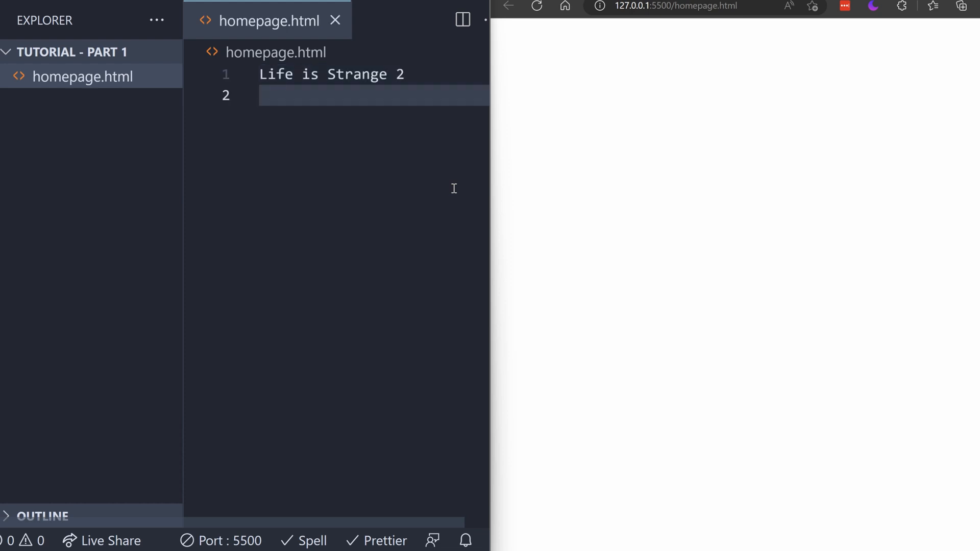
pyautogui.click(536, 7)
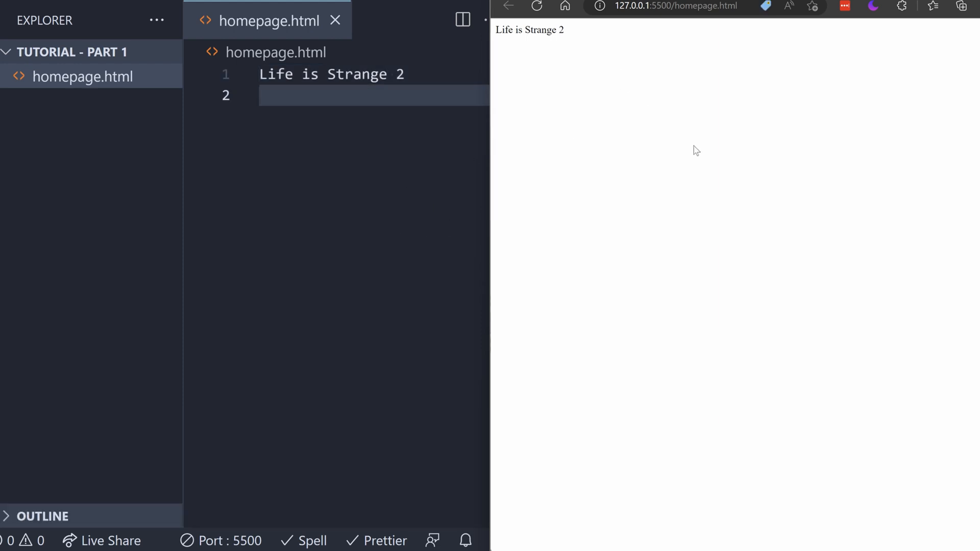
pyautogui.click(787, 7)
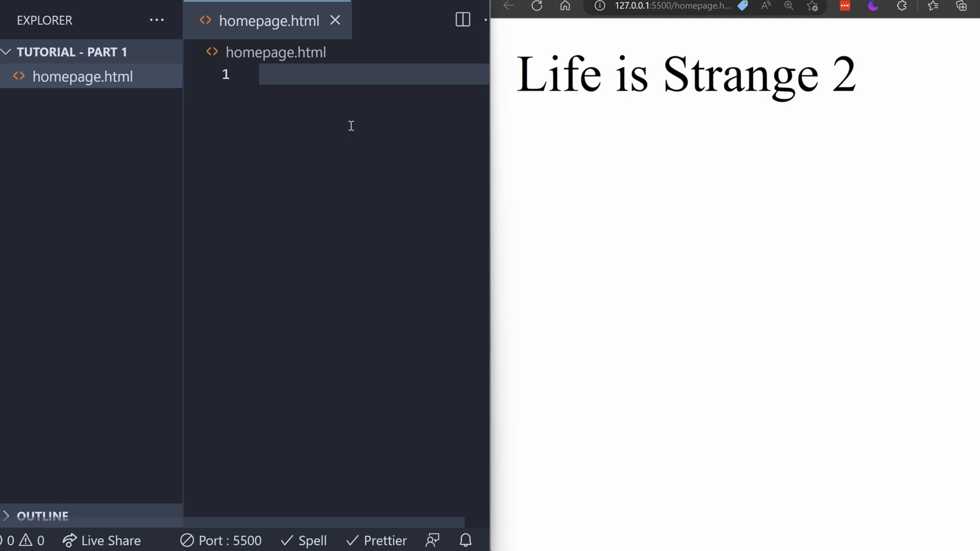
# Step: Expand the ! Emmet abbreviation into an HTML boilerplate and begin typing in the body
pyautogui.write('!DOCTYPE html>')
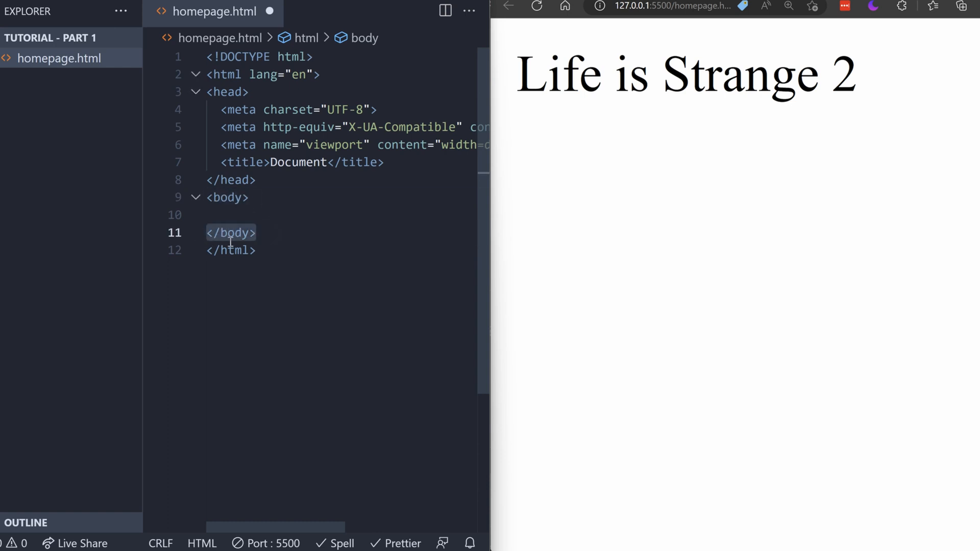
pyautogui.click(209, 56)
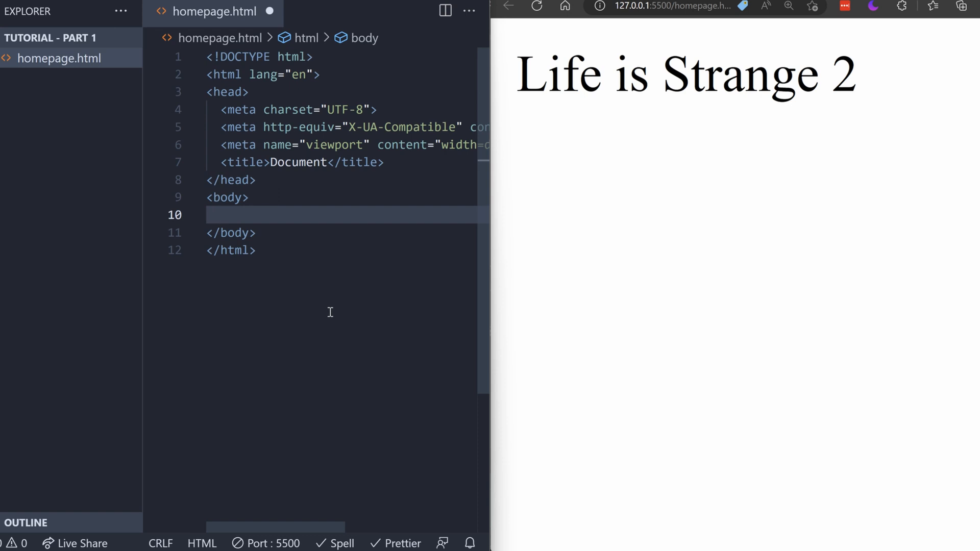
pyautogui.write('W')
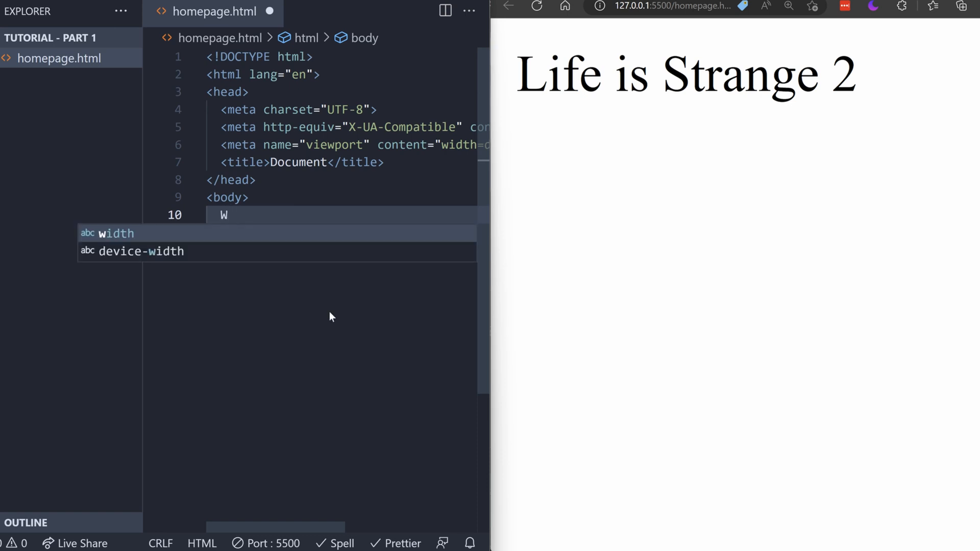
# Step: Write WATCH TRAILERS as body text, check it in the live preview, then clear it
pyautogui.write('ATCH TRAILER')
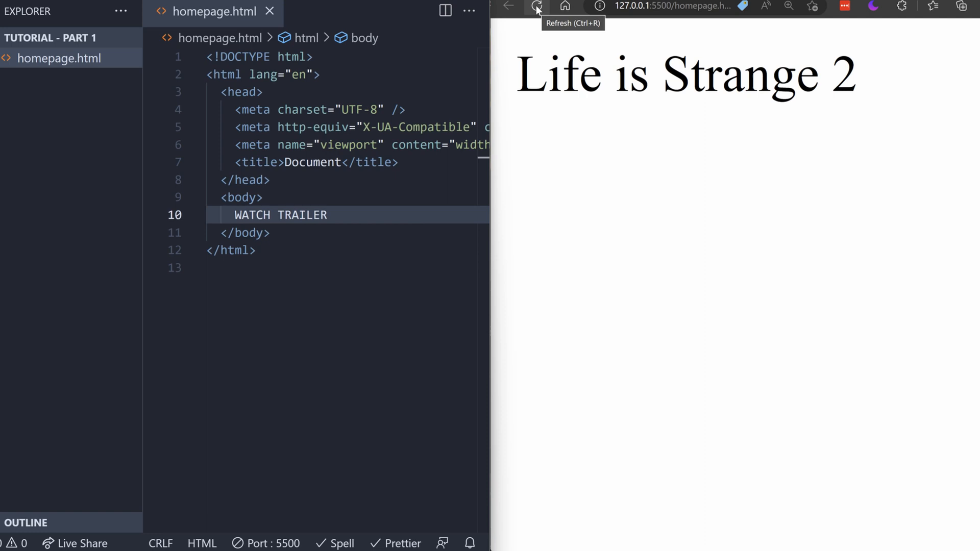
pyautogui.click(536, 6)
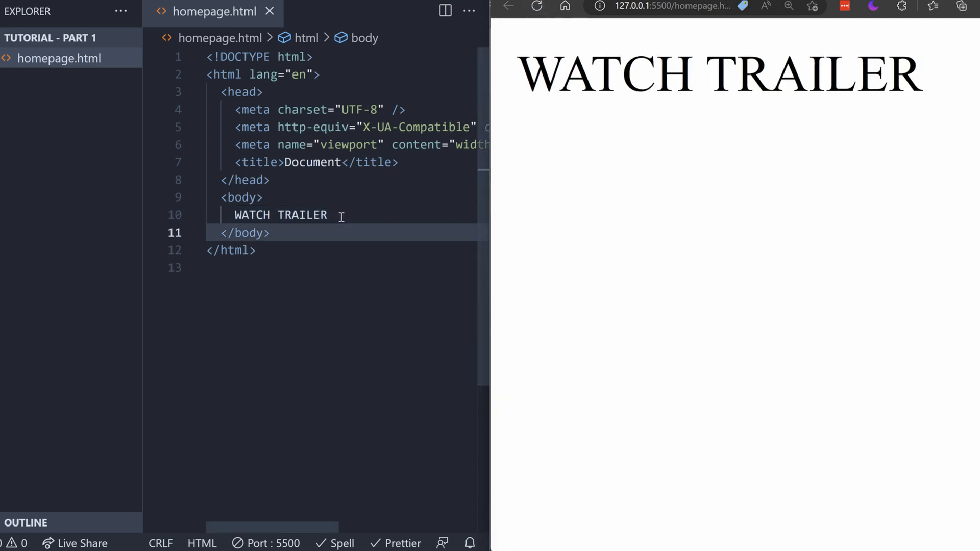
pyautogui.write('s')
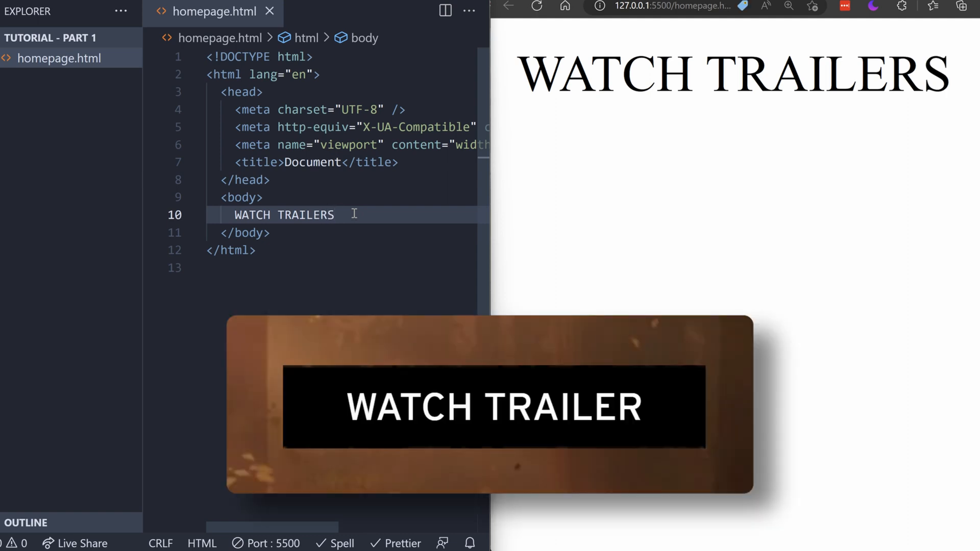
pyautogui.press('Backspace')
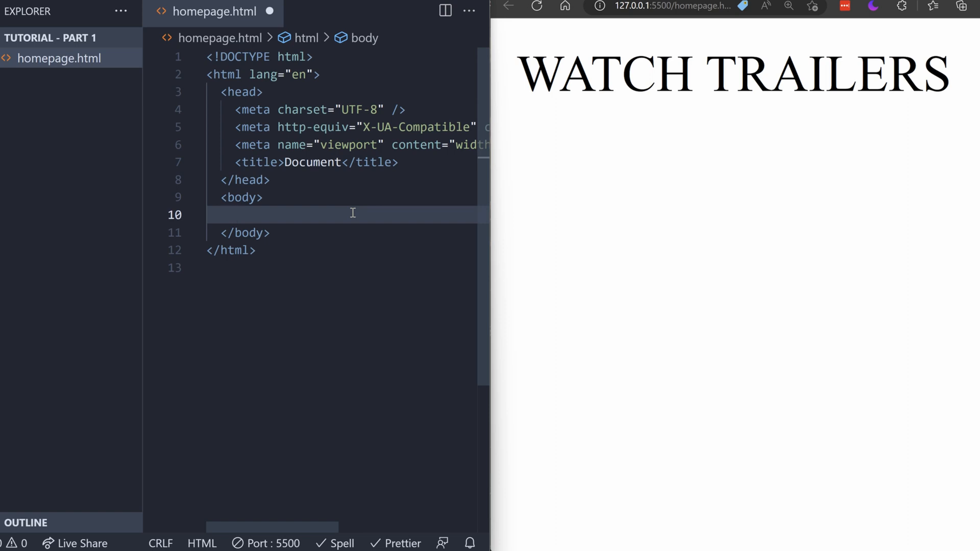
# Step: Add a <button>WATCH TRAILER</button> element to the body and test it in the preview
pyautogui.write('button')
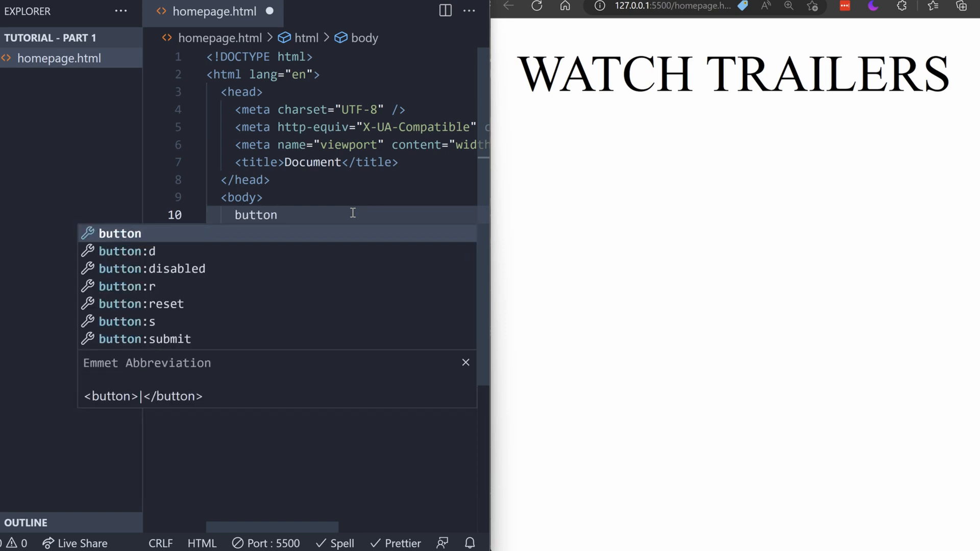
pyautogui.press('Tab')
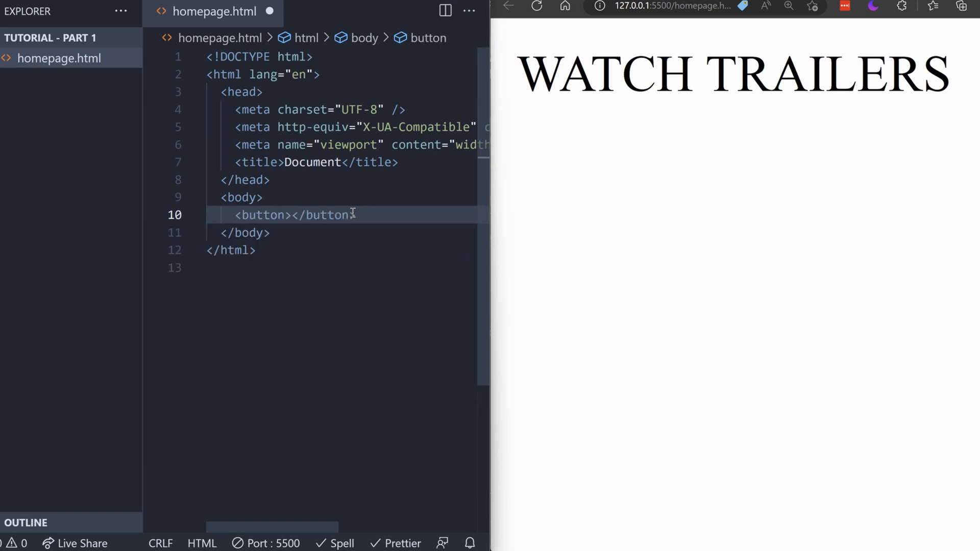
pyautogui.doubleClick(259, 215)
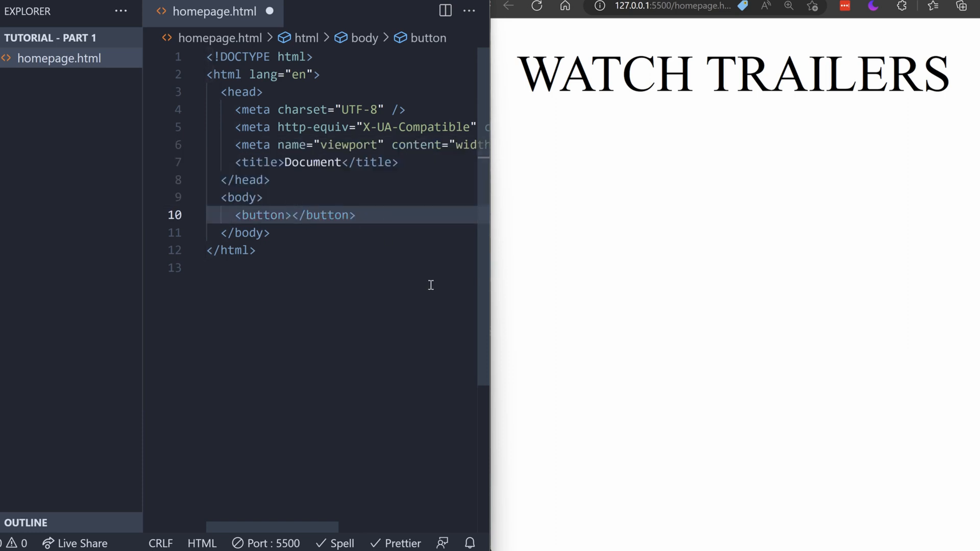
pyautogui.click(294, 215)
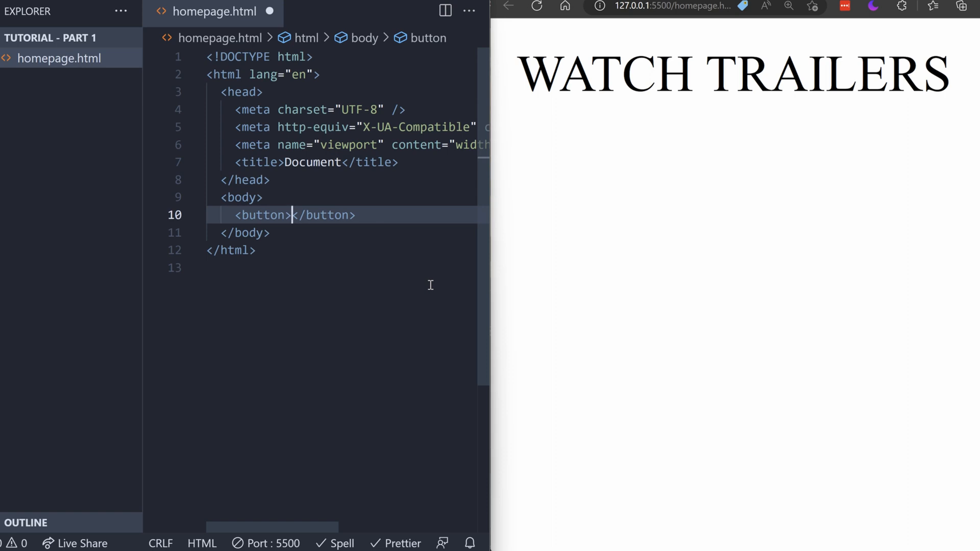
pyautogui.write('WATCH TRAIL')
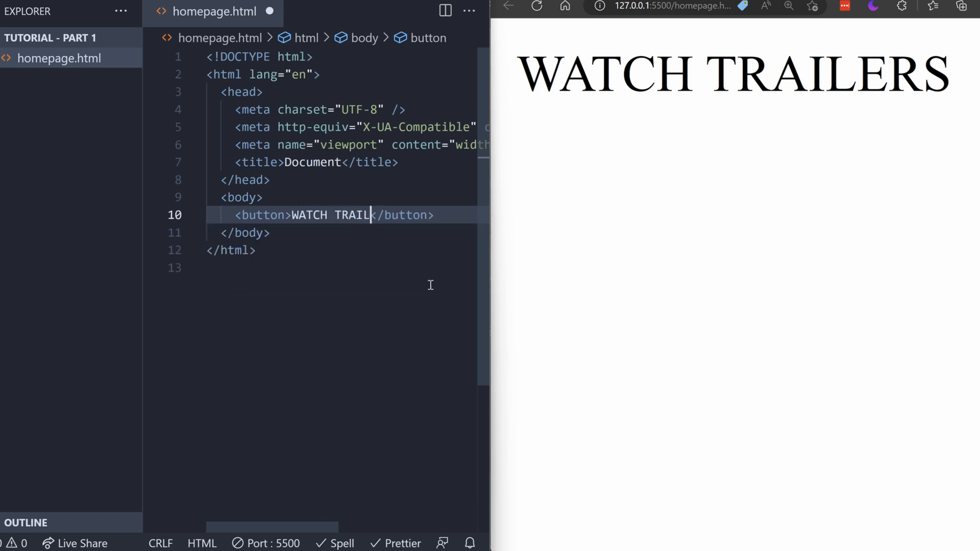
pyautogui.write('ER')
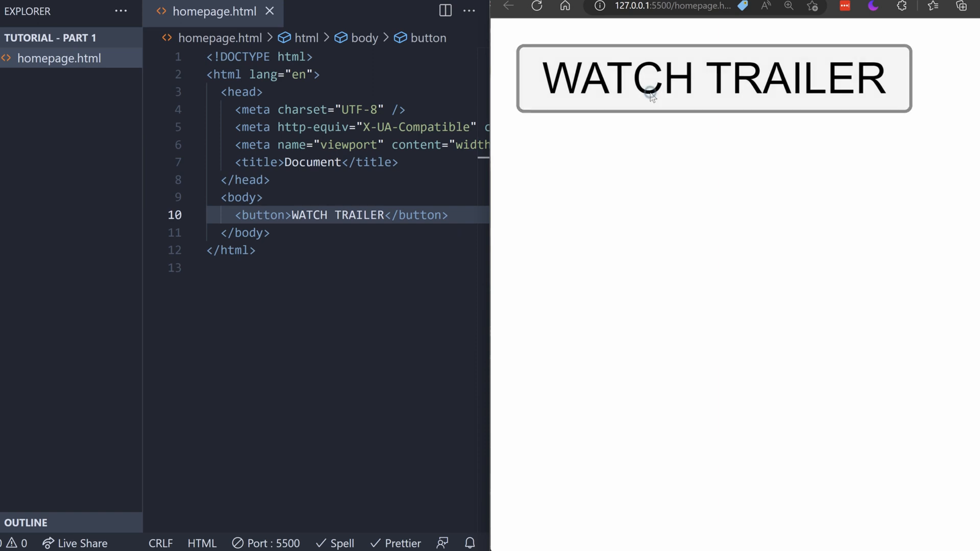
pyautogui.click(244, 233)
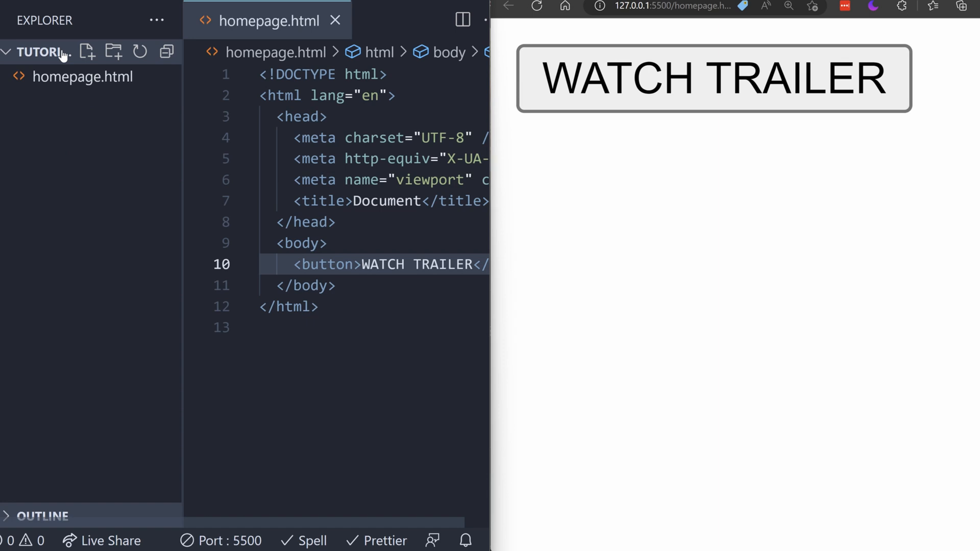
pyautogui.moveTo(86, 52)
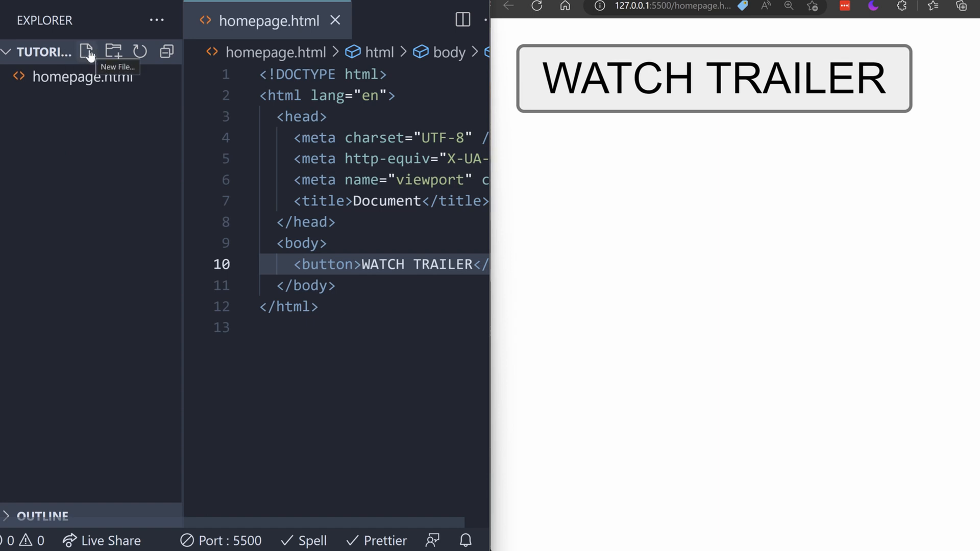
# Step: Create a new empty homepage.css file beside homepage.html and return to the HTML file
pyautogui.click(87, 52)
pyautogui.write('homepage.css')
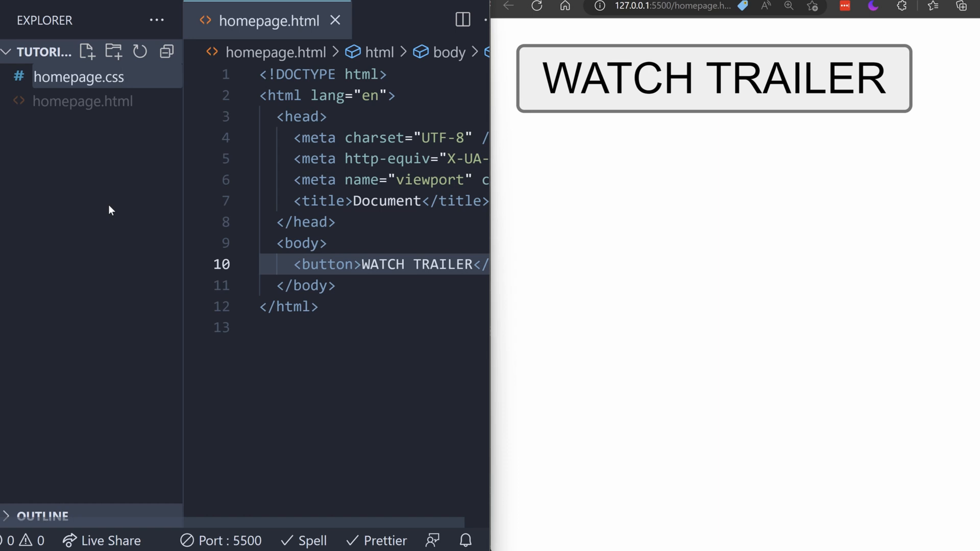
pyautogui.click(79, 76)
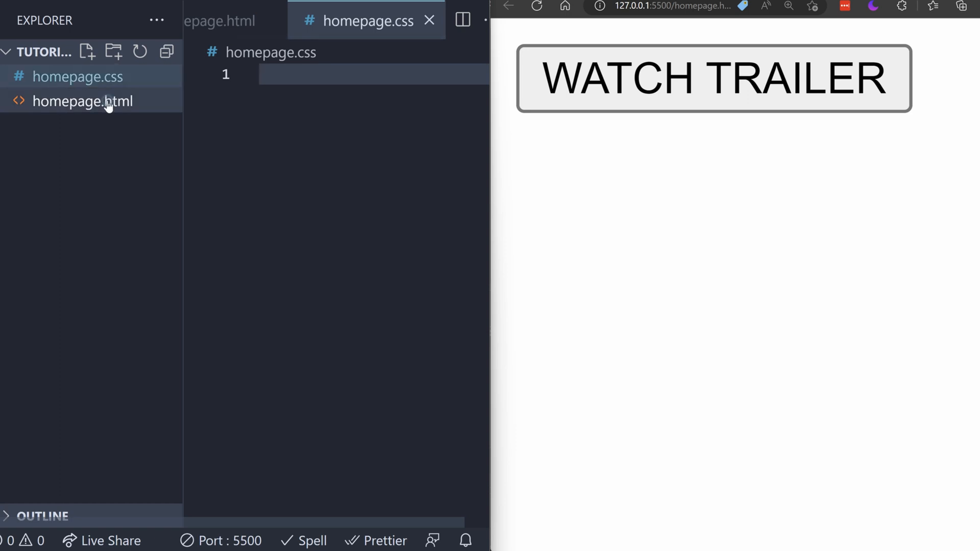
pyautogui.click(81, 101)
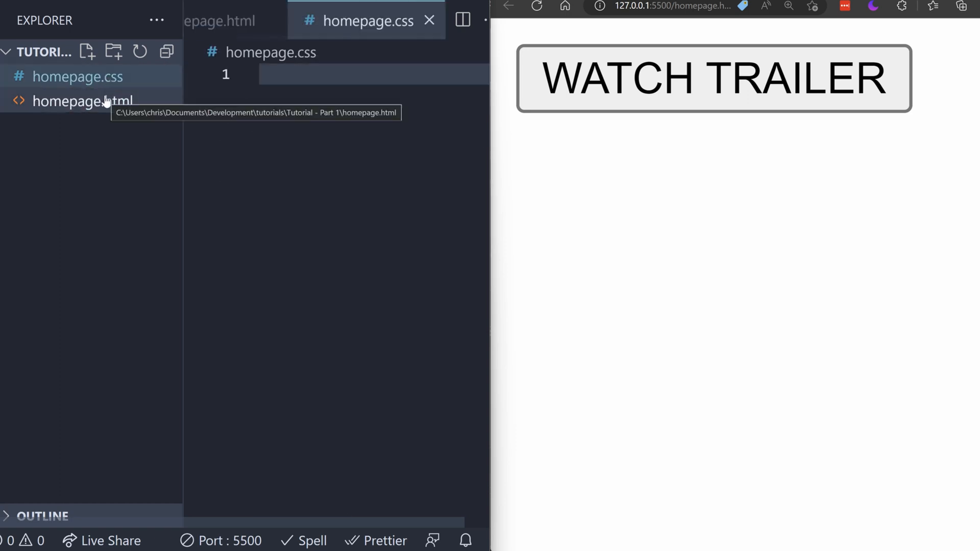
pyautogui.click(82, 102)
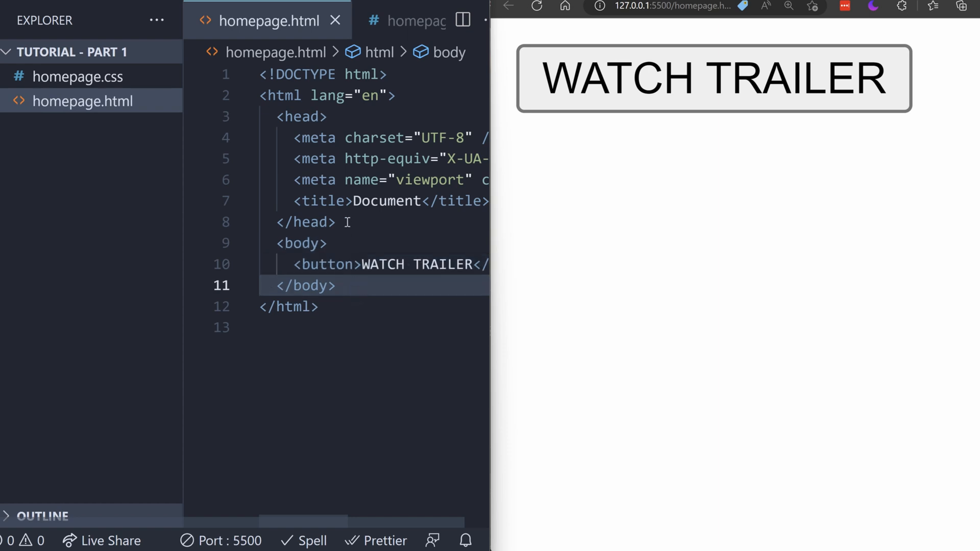
# Step: Add a stylesheet link with href homepage.css after the title in the head
pyautogui.click(282, 116)
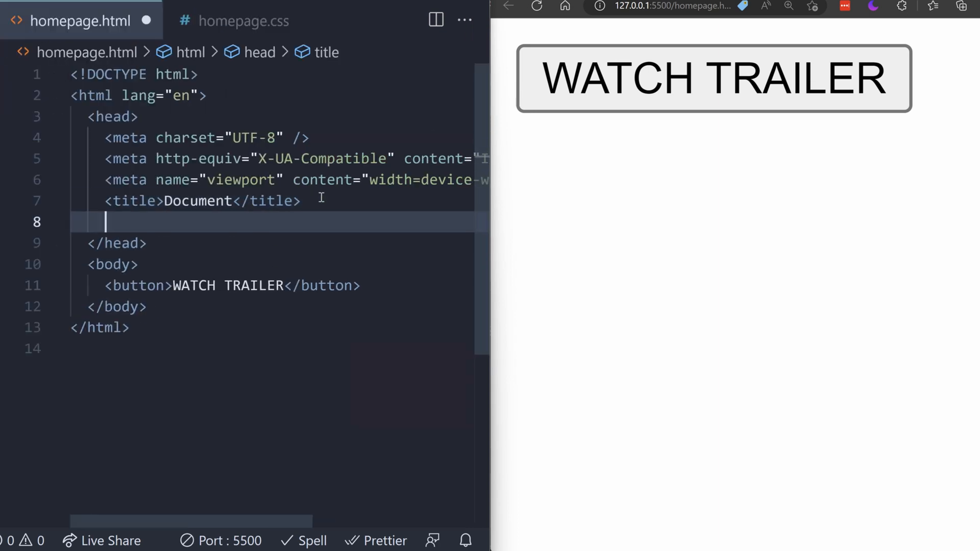
pyautogui.write('link')
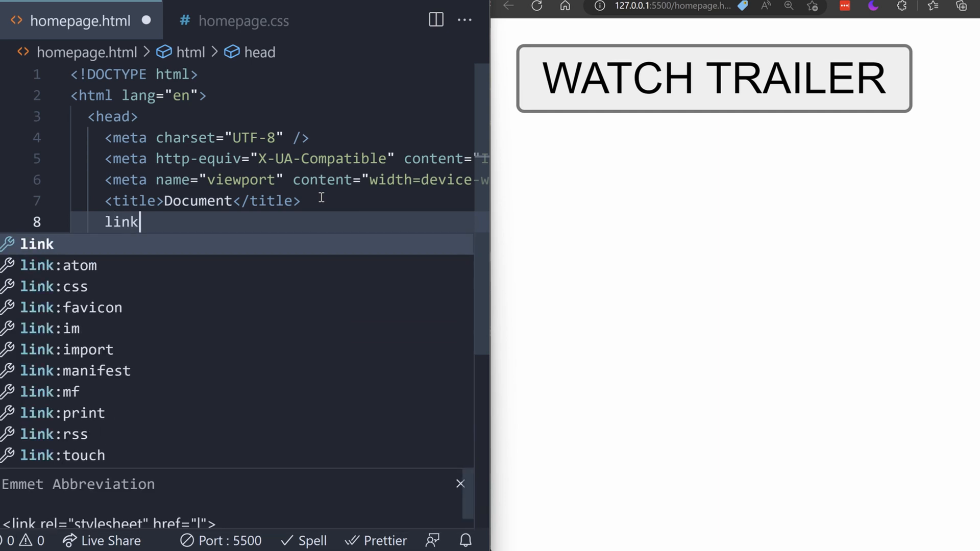
pyautogui.press('Tab')
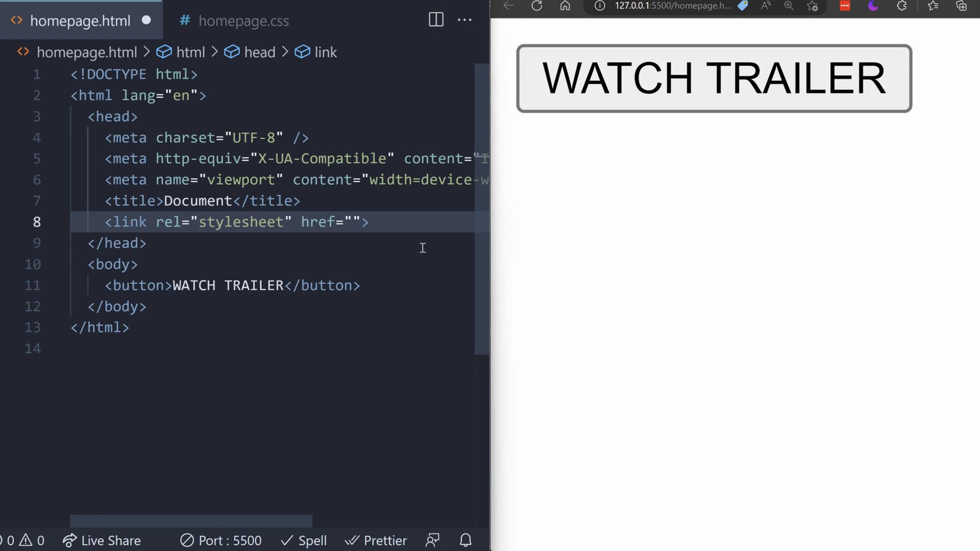
pyautogui.click(352, 221)
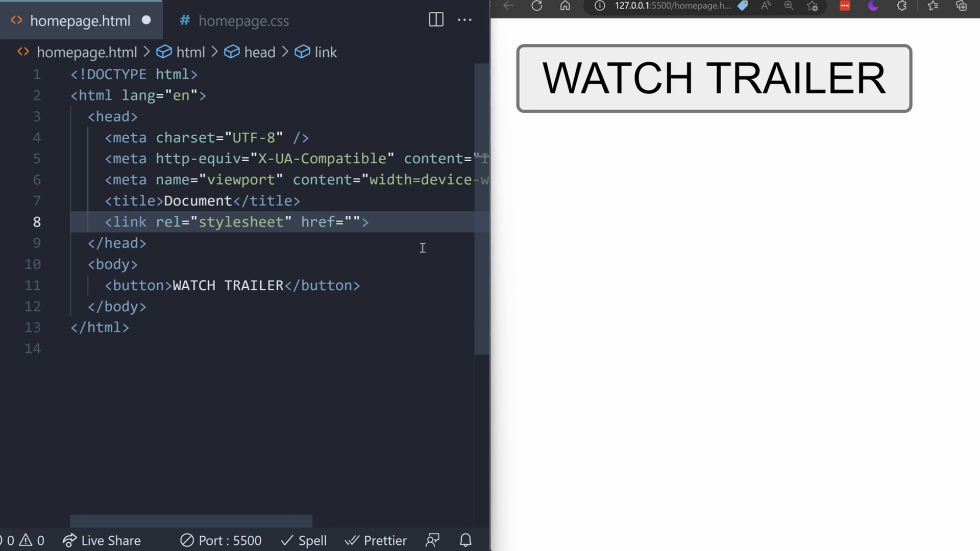
pyautogui.write('homepage')
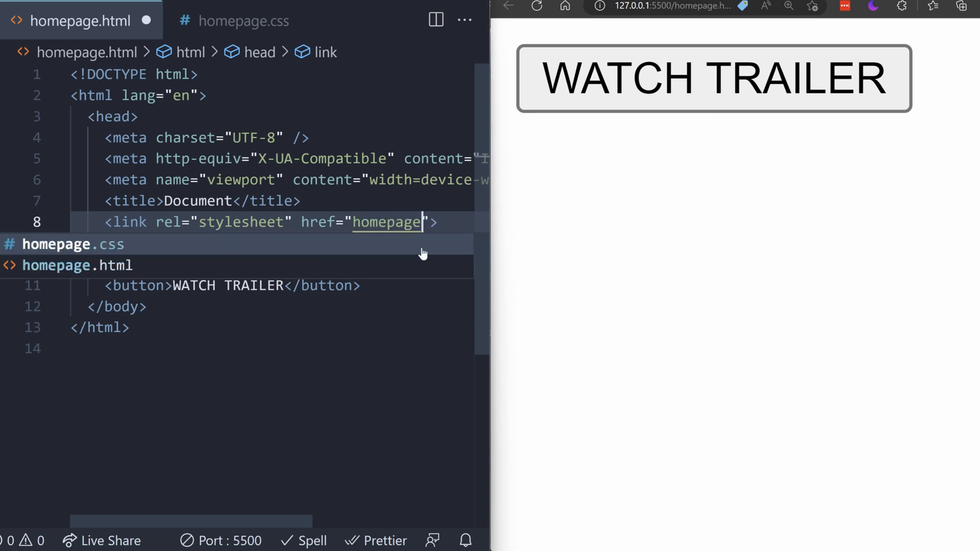
pyautogui.write('.css')
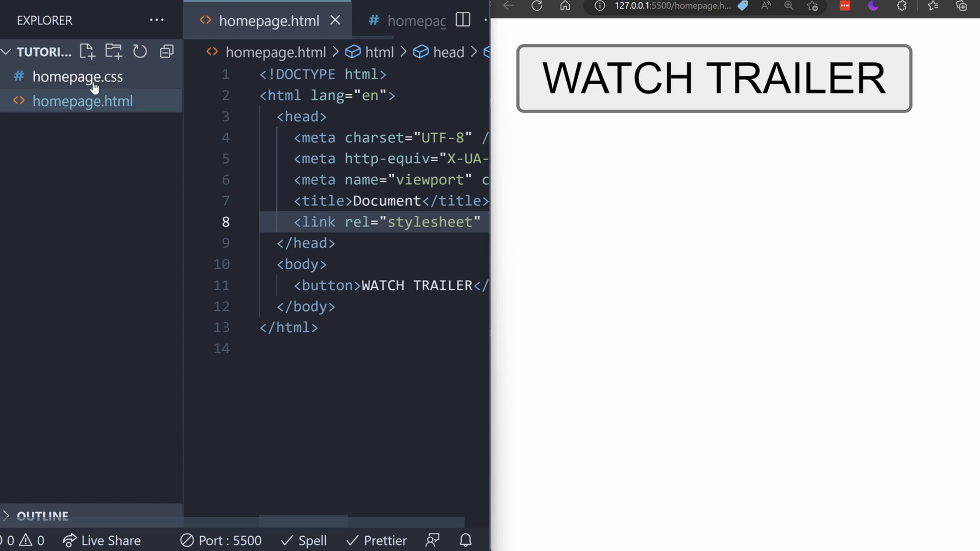
# Step: Write a button rule in homepage.css with background-color: black and save it
pyautogui.write('button')
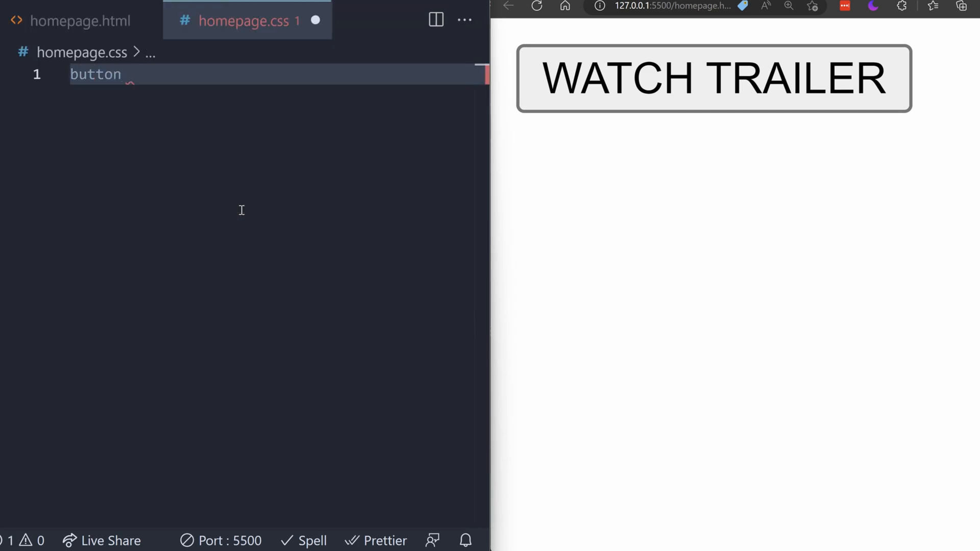
pyautogui.write('{')
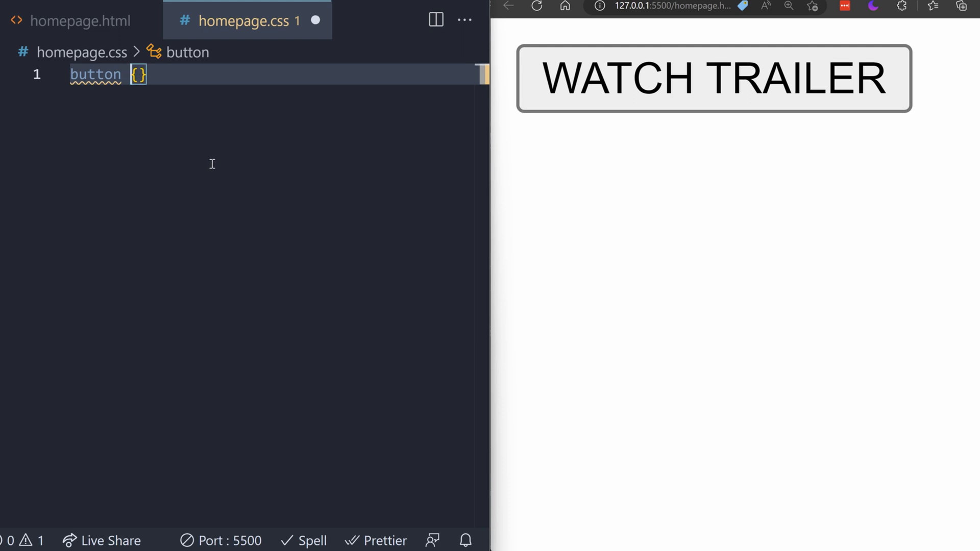
pyautogui.press('Enter')
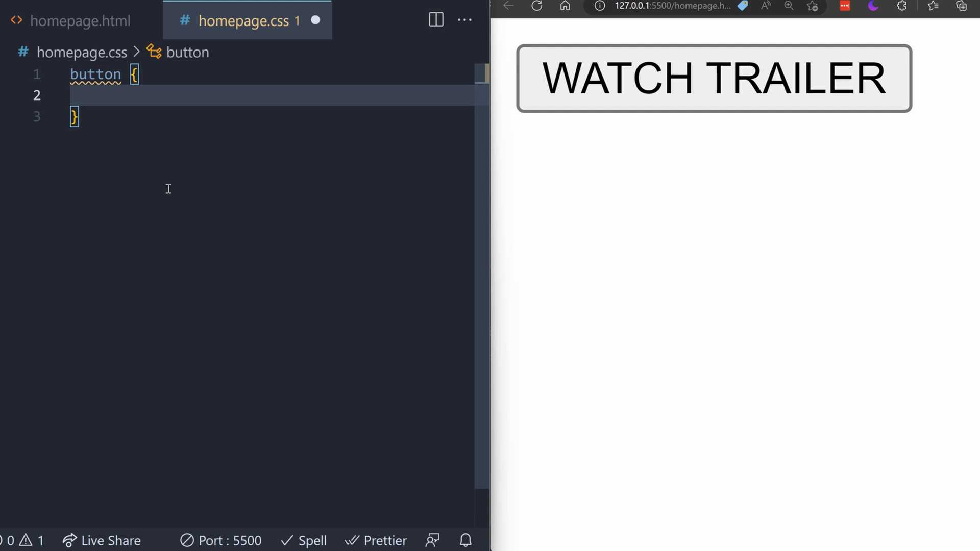
pyautogui.click(87, 95)
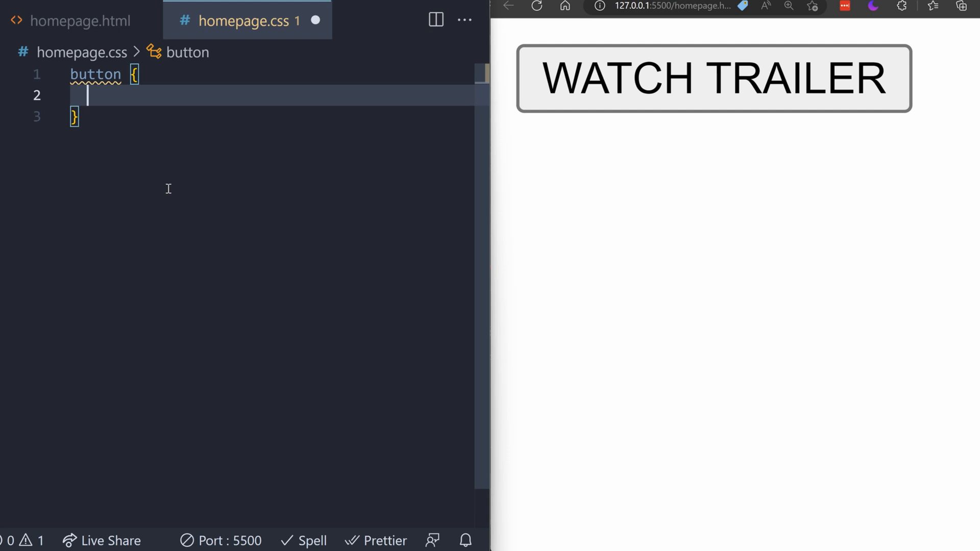
pyautogui.write('back')
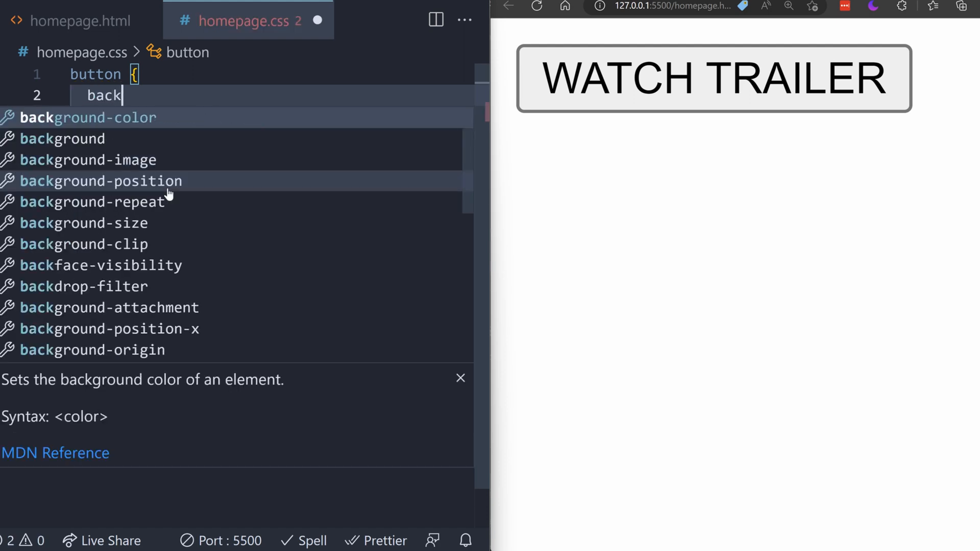
pyautogui.write('ground-')
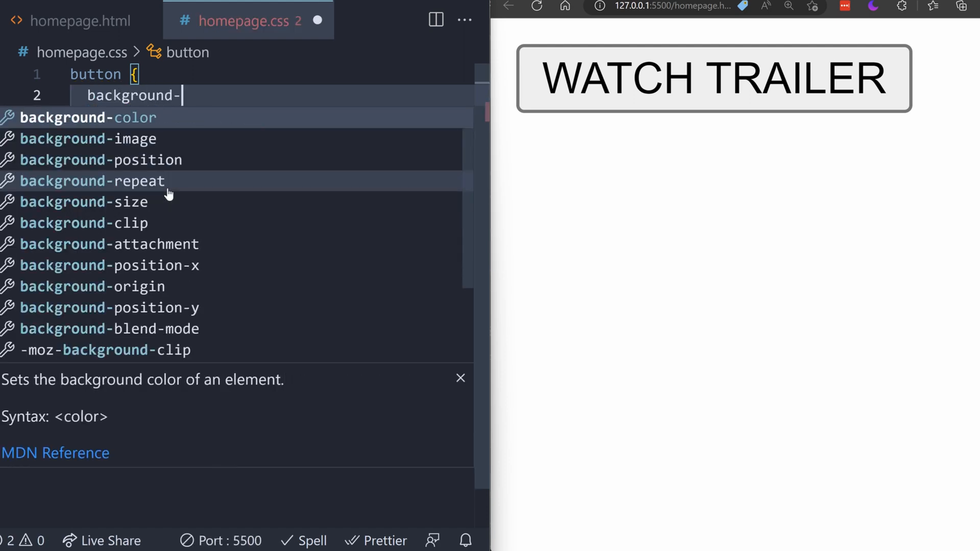
pyautogui.write('color')
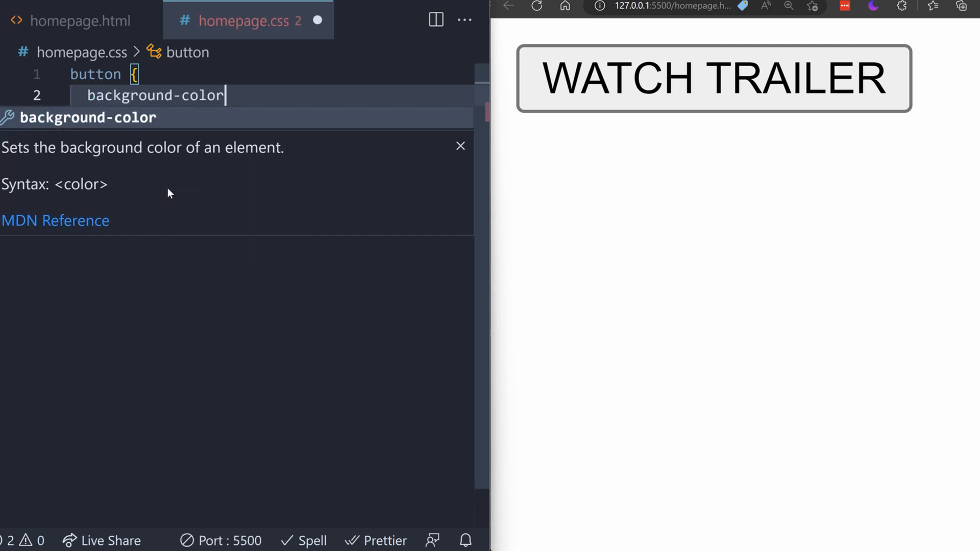
pyautogui.write(':')
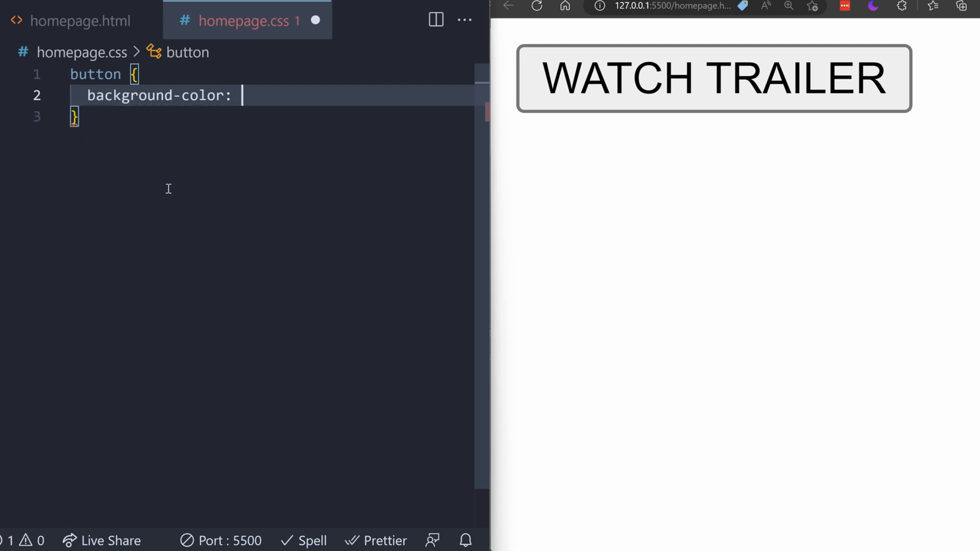
pyautogui.write('black')
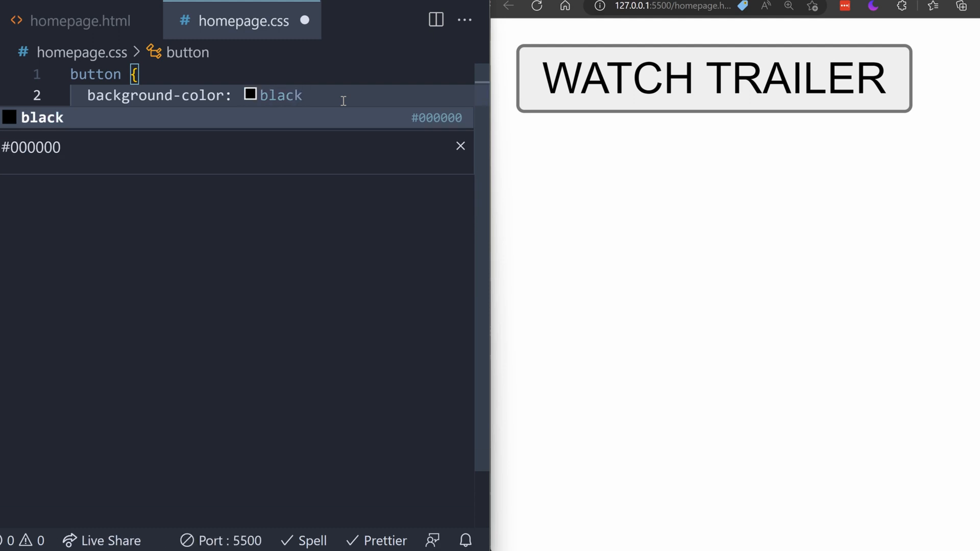
pyautogui.write(';')
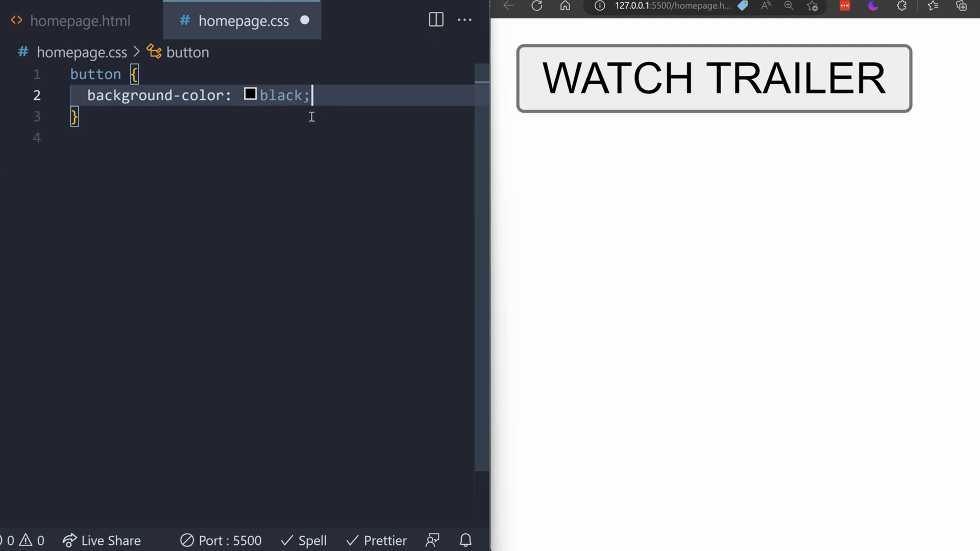
pyautogui.press('ctrl+s')
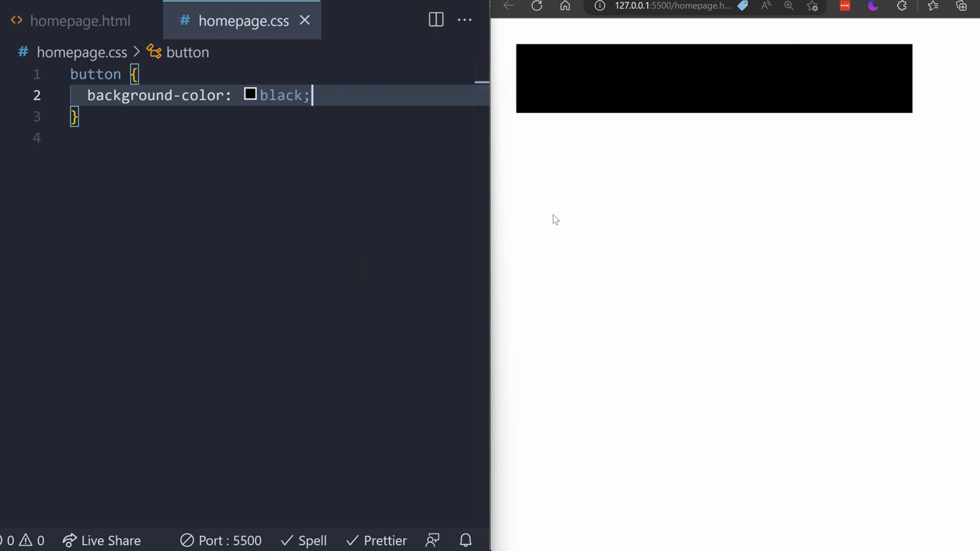
# Step: Add color: white to the button rule and start a line for the next property
pyautogui.press('enter')
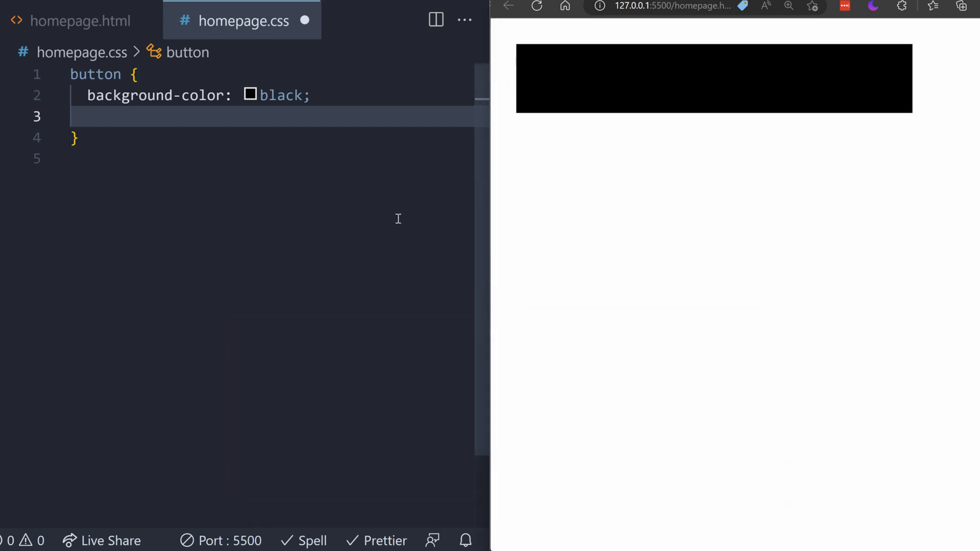
pyautogui.moveTo(715, 108)
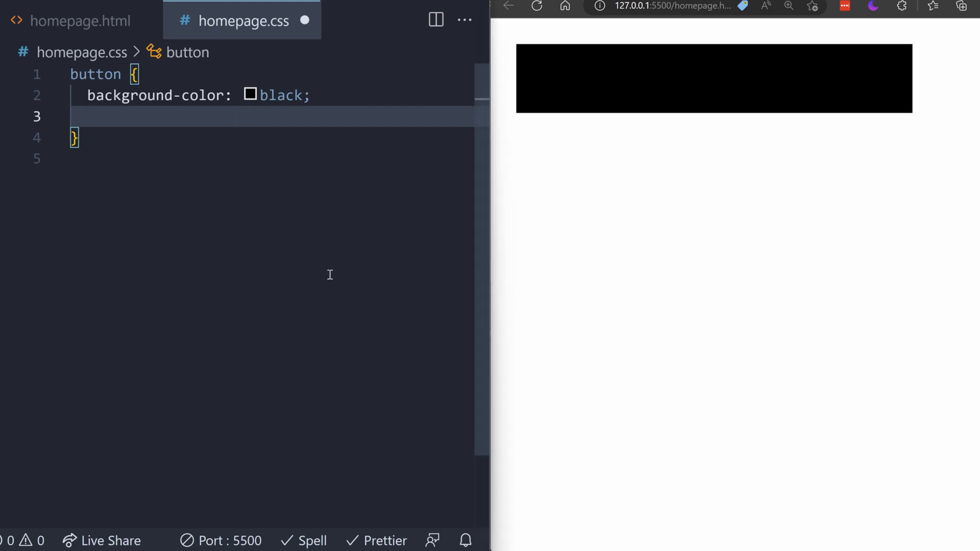
pyautogui.press('Backspace')
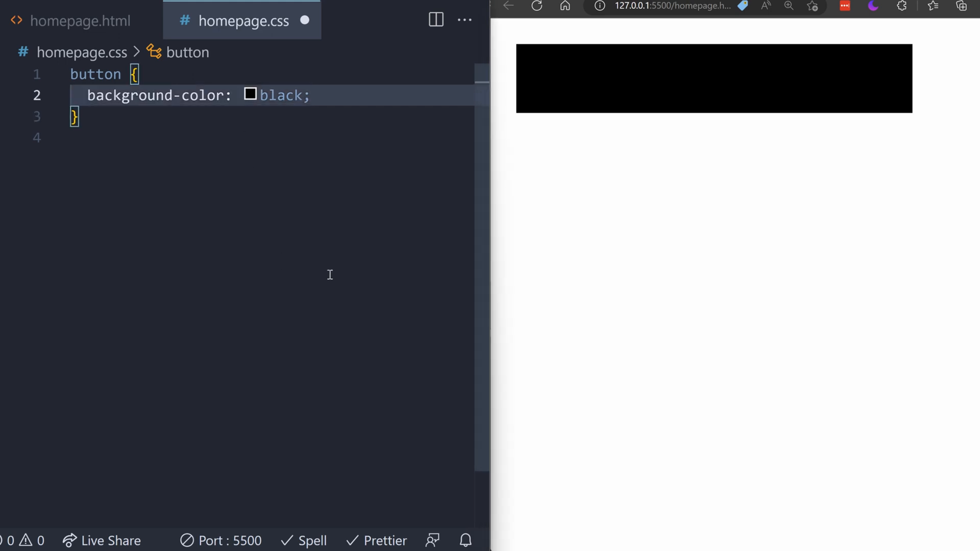
pyautogui.write('col')
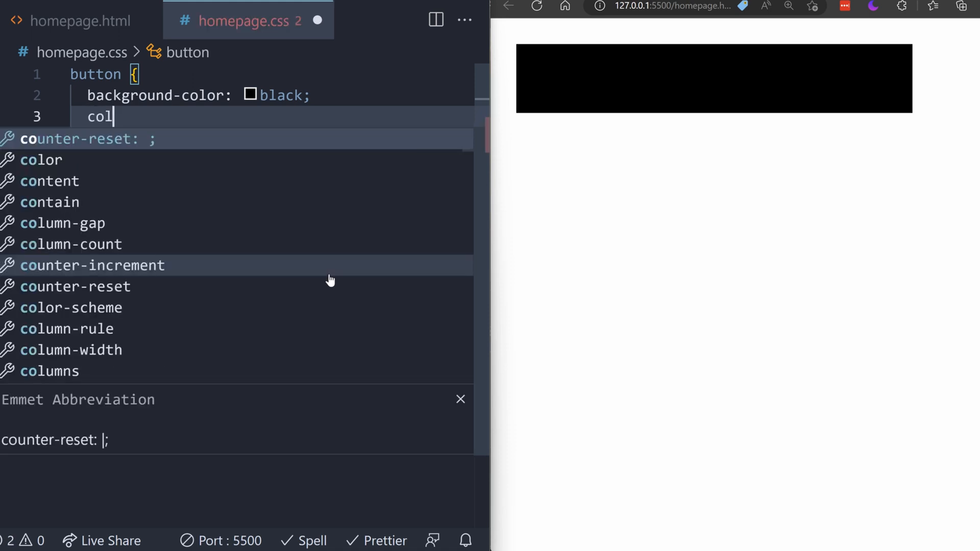
pyautogui.write('or')
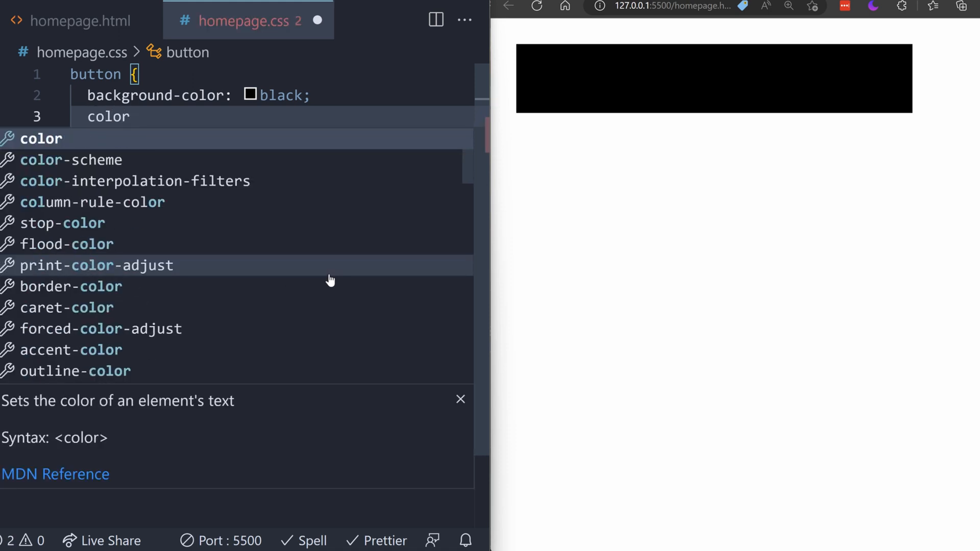
pyautogui.write(':')
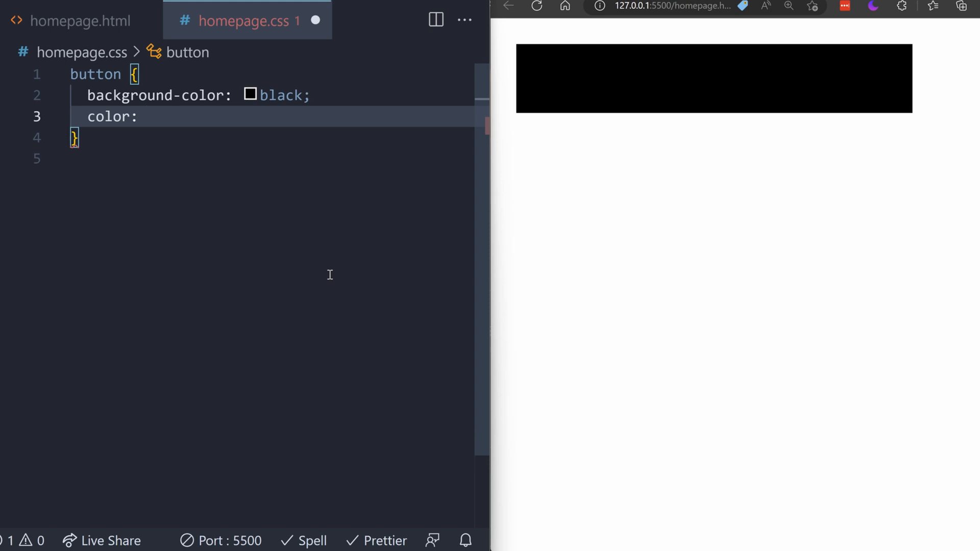
pyautogui.write('white;')
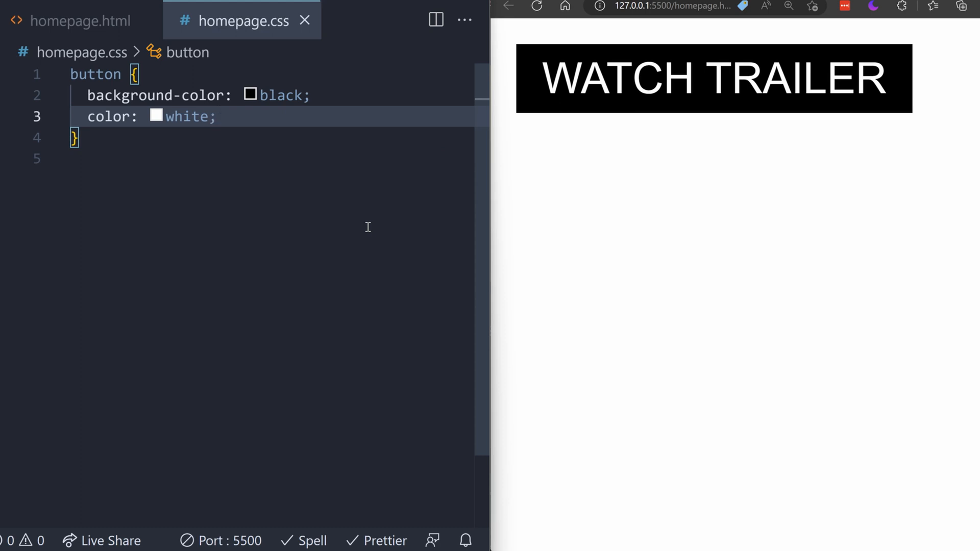
pyautogui.press('Enter')
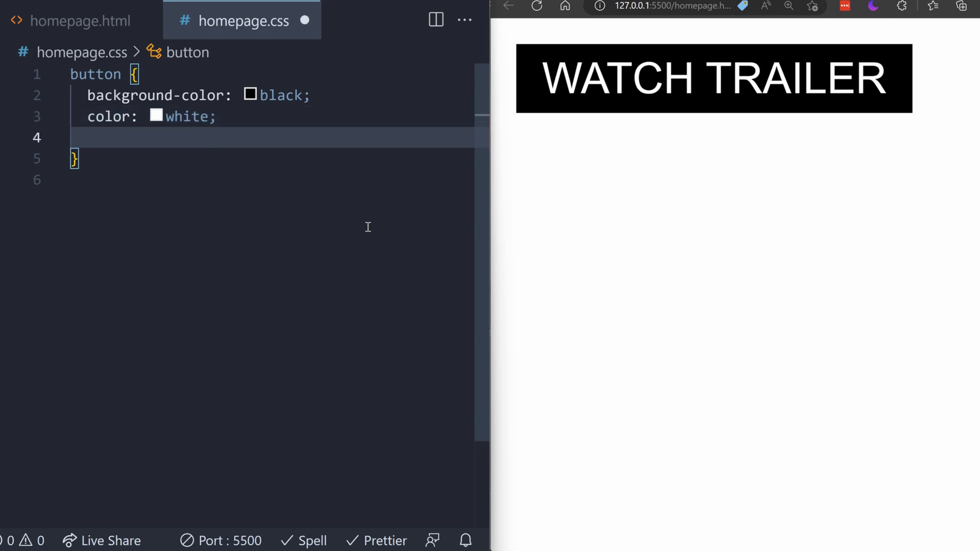
# Step: Add padding: 26px; to the button rule and zoom the preview page out
pyautogui.write('padding')
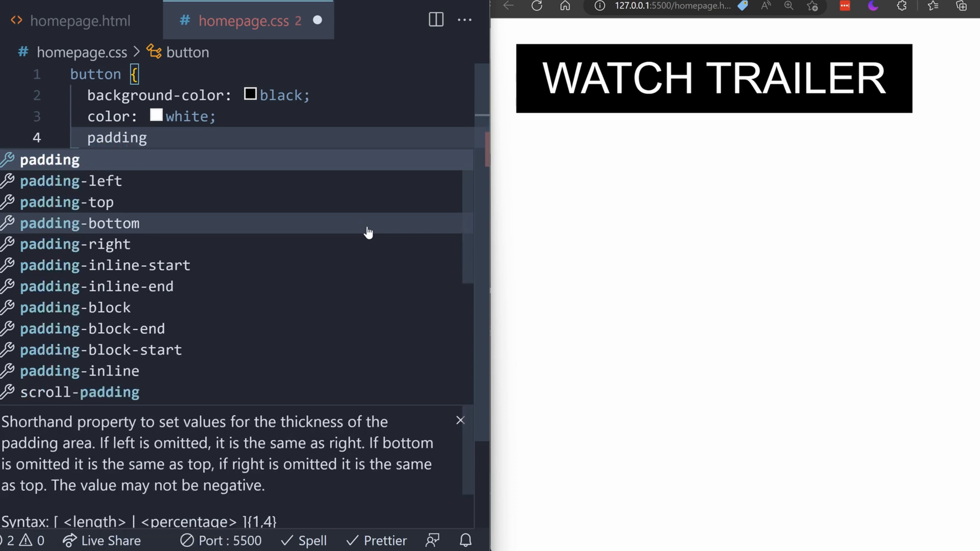
pyautogui.write(':')
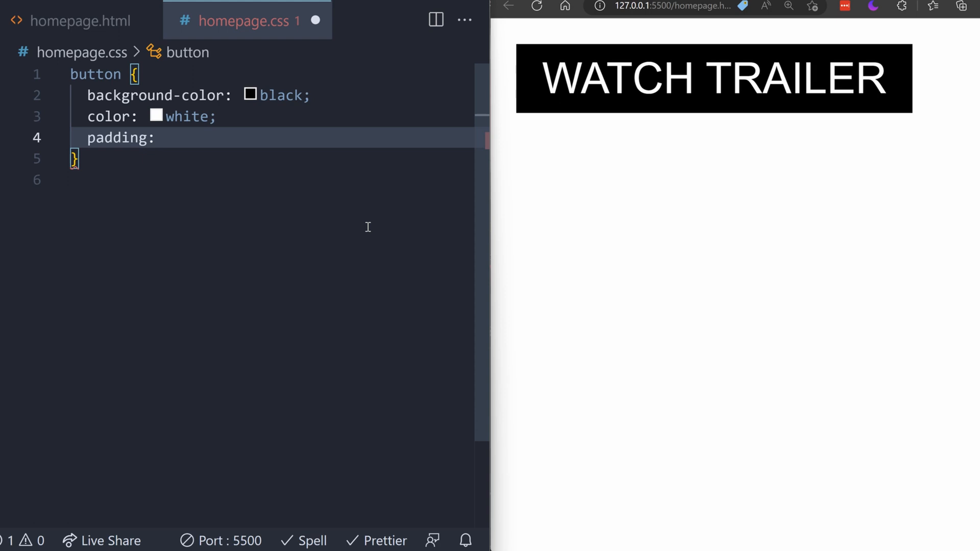
pyautogui.write('26')
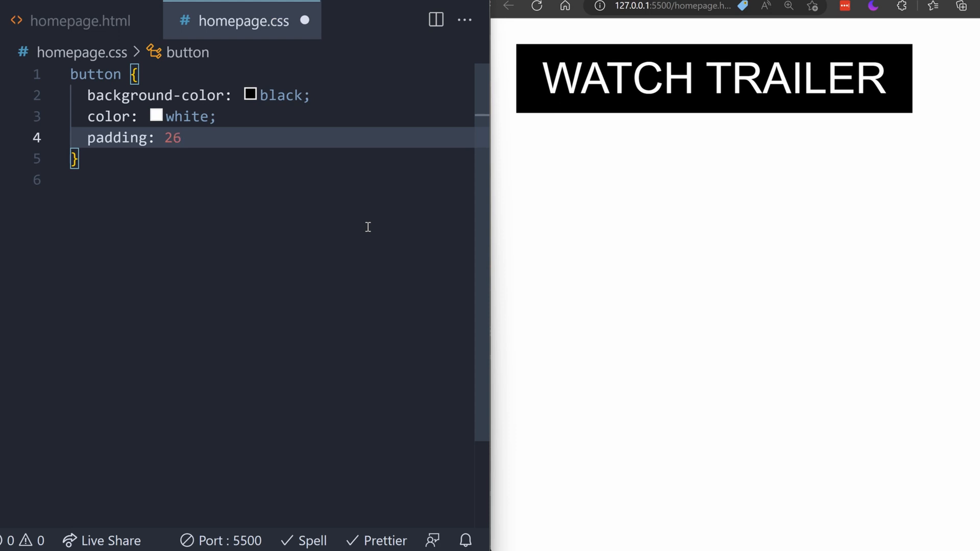
pyautogui.write('px')
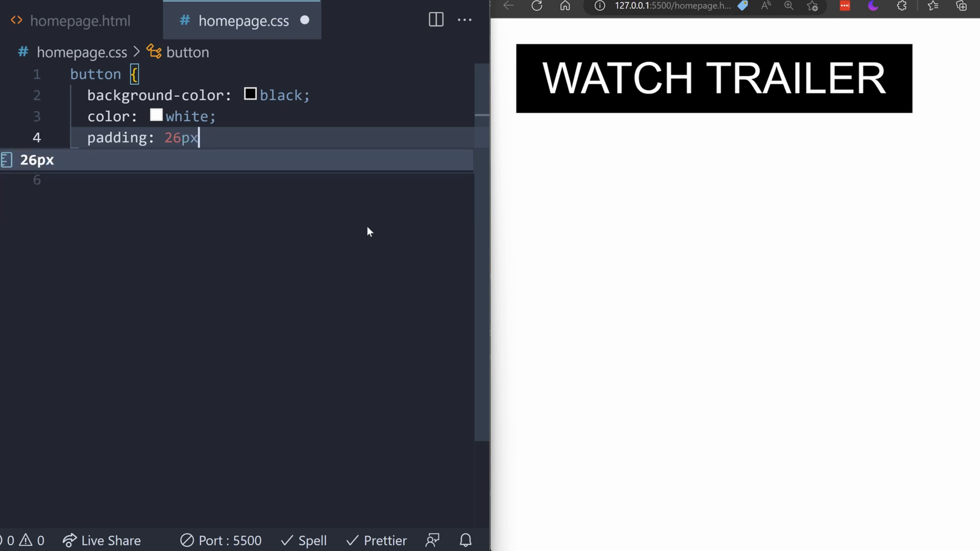
pyautogui.write(';')
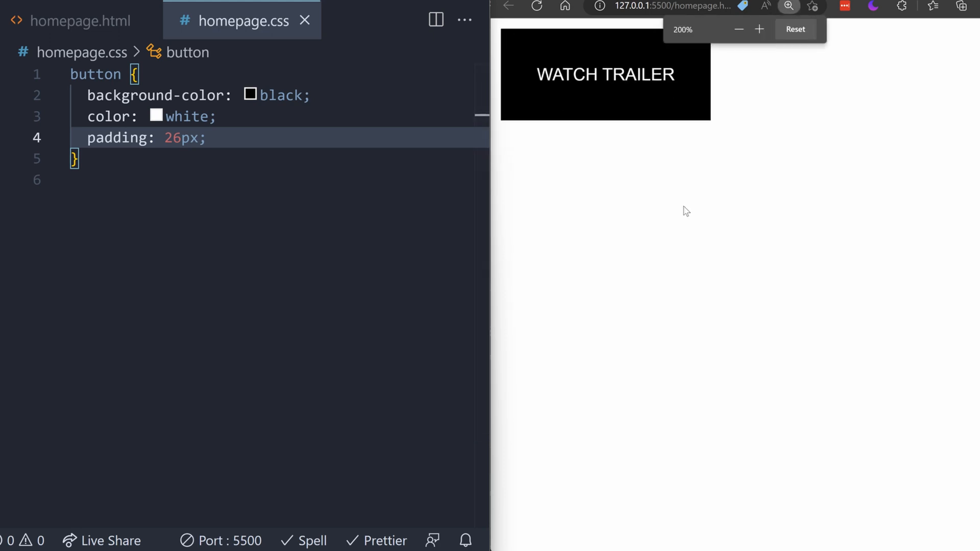
pyautogui.click(739, 30)
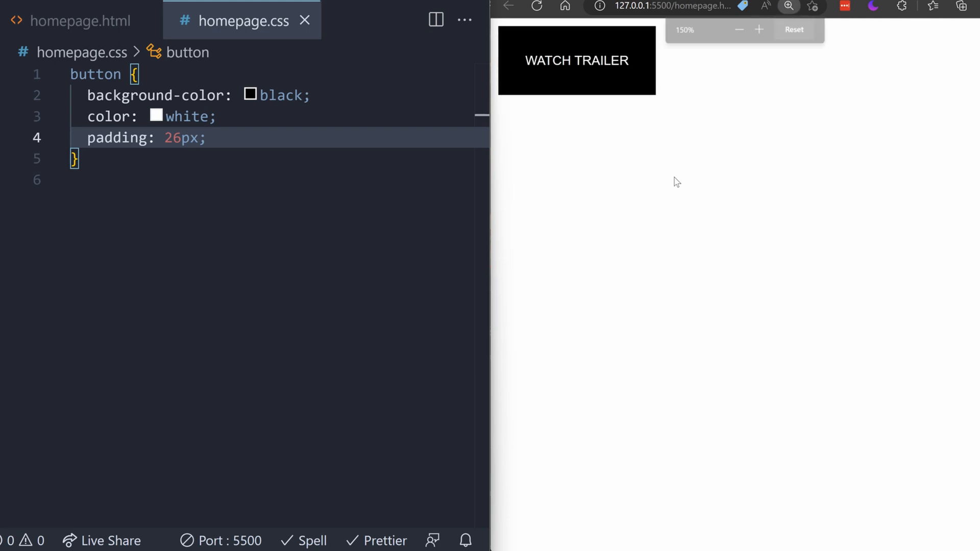
pyautogui.click(739, 29)
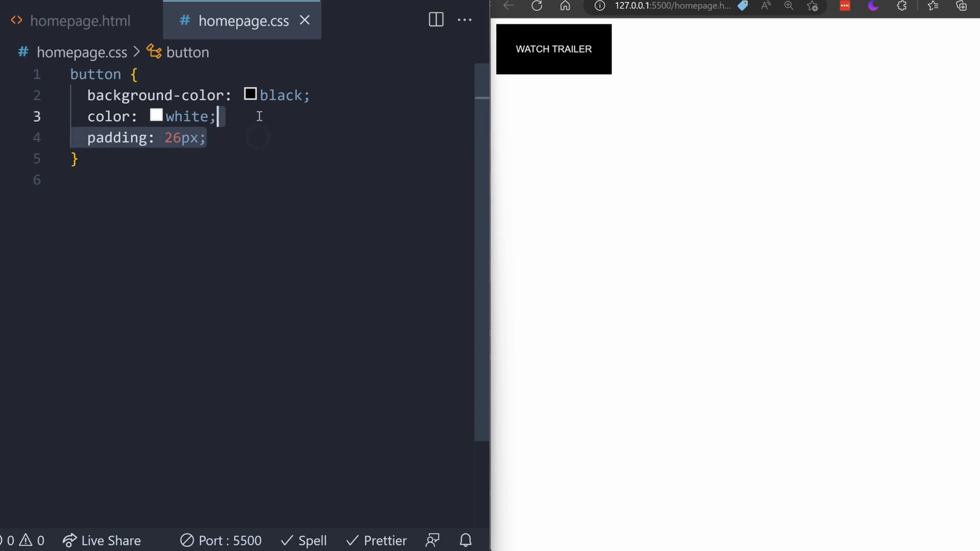
# Step: Change the button padding to 8px 26px and save the stylesheet
pyautogui.doubleClick(181, 138)
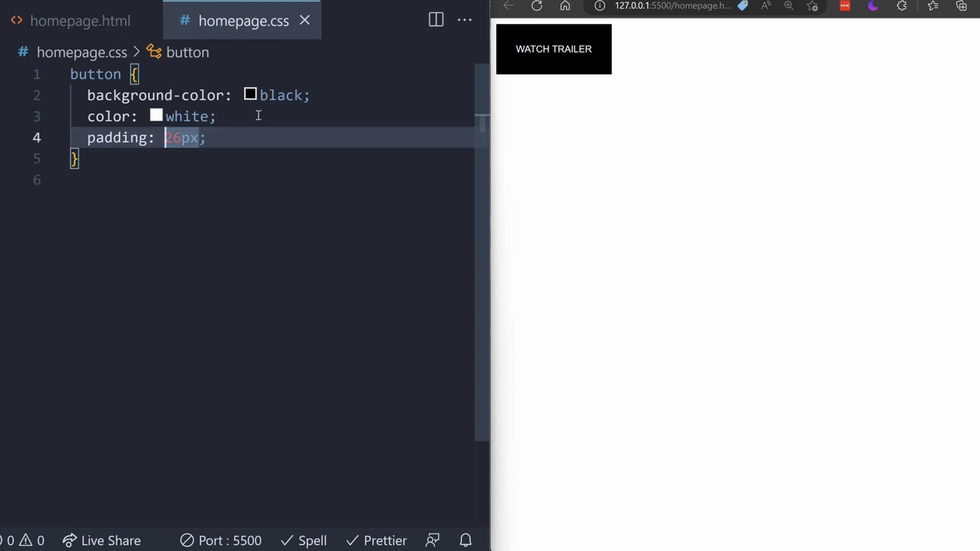
pyautogui.write('8px')
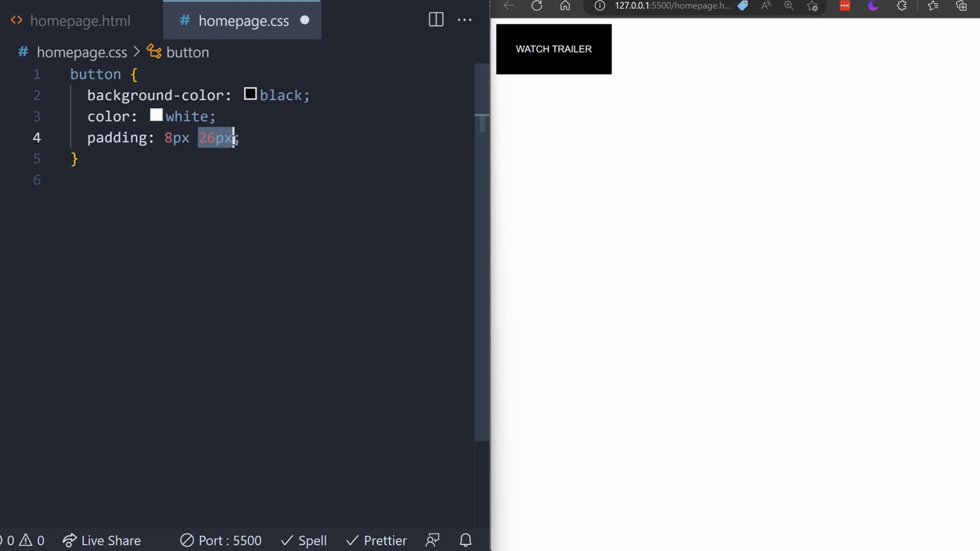
pyautogui.press('ctrl+s')
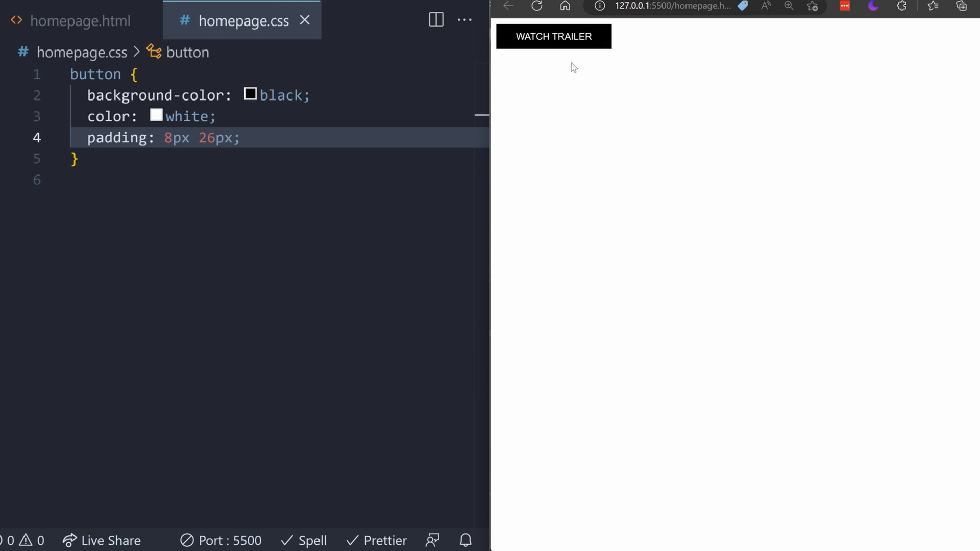
pyautogui.click(243, 138)
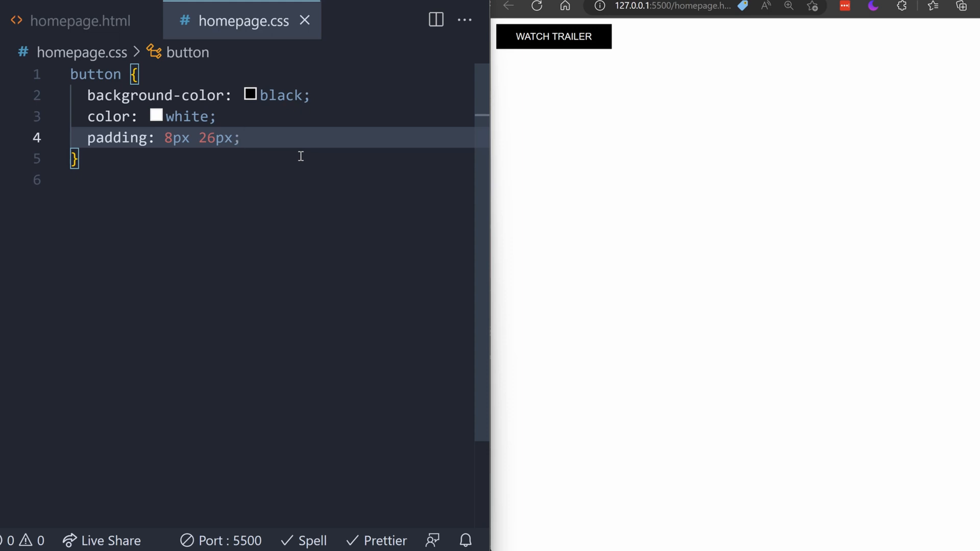
# Step: Add font-size: 1rem; to the button rule, fixing the misplaced rem
pyautogui.write('f')
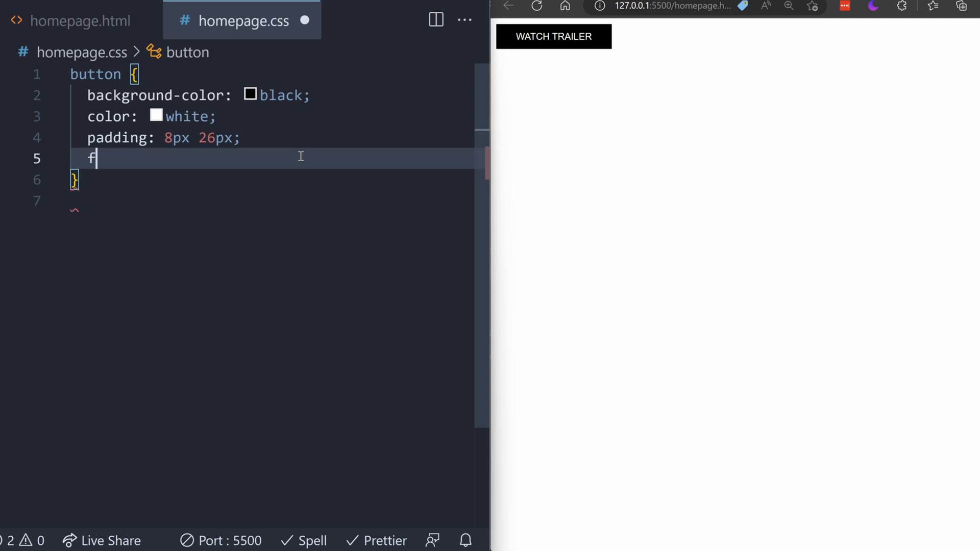
pyautogui.write('ont-size')
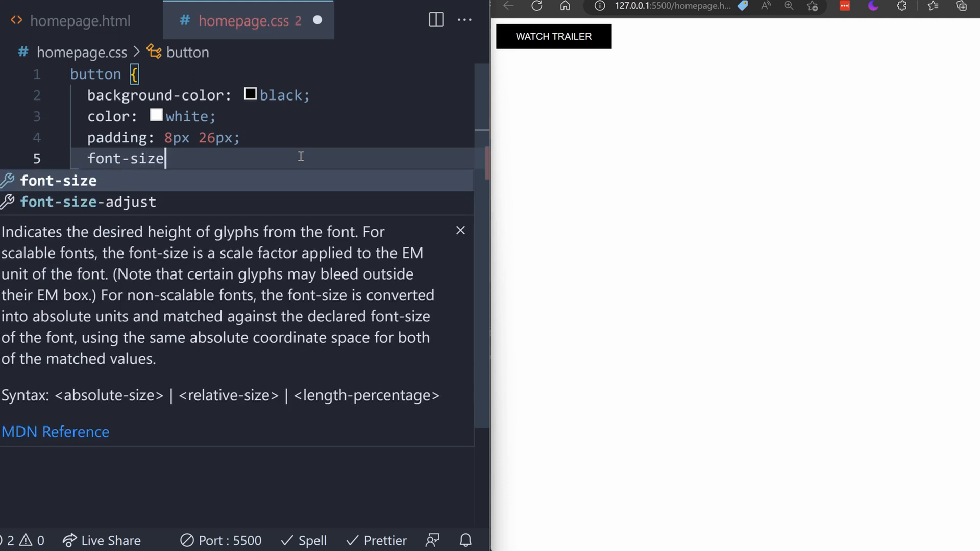
pyautogui.write(':')
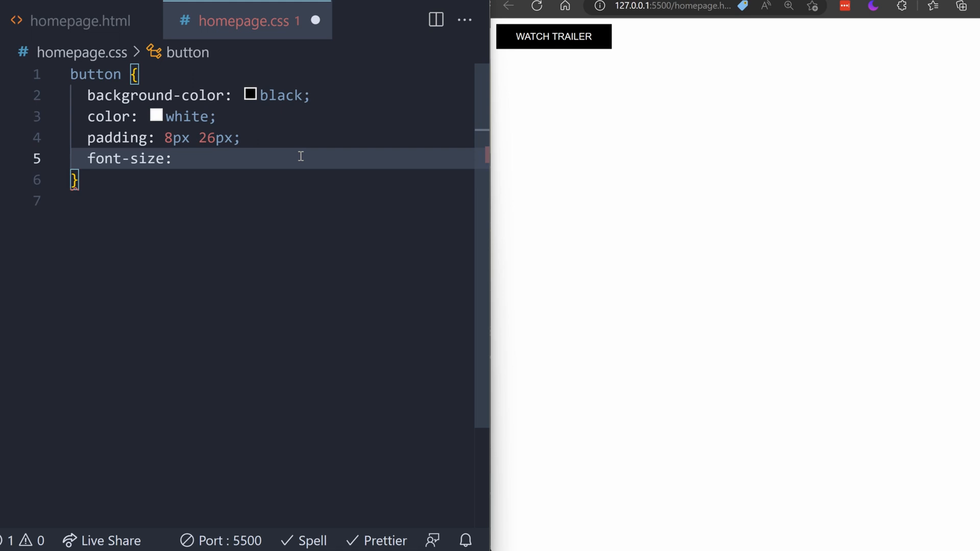
pyautogui.write('rem')
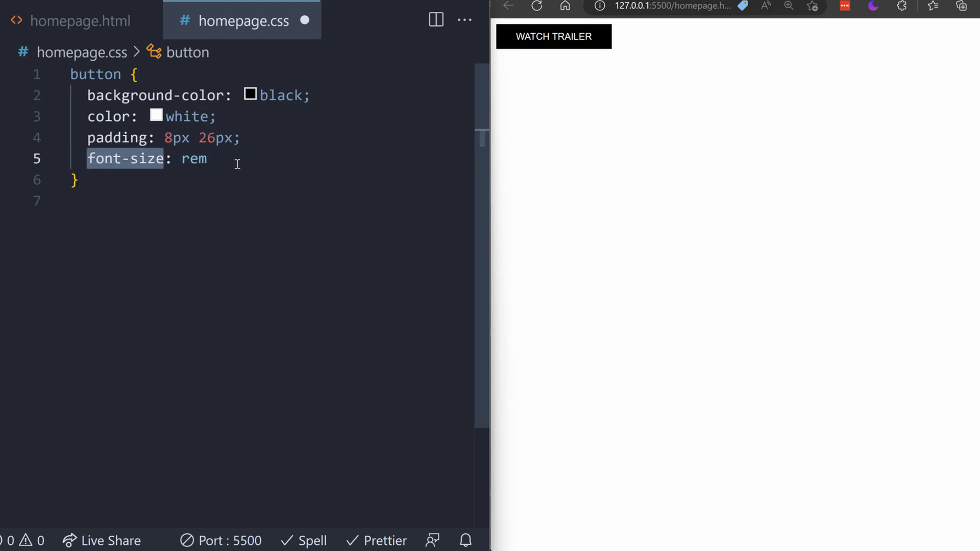
pyautogui.click(194, 158)
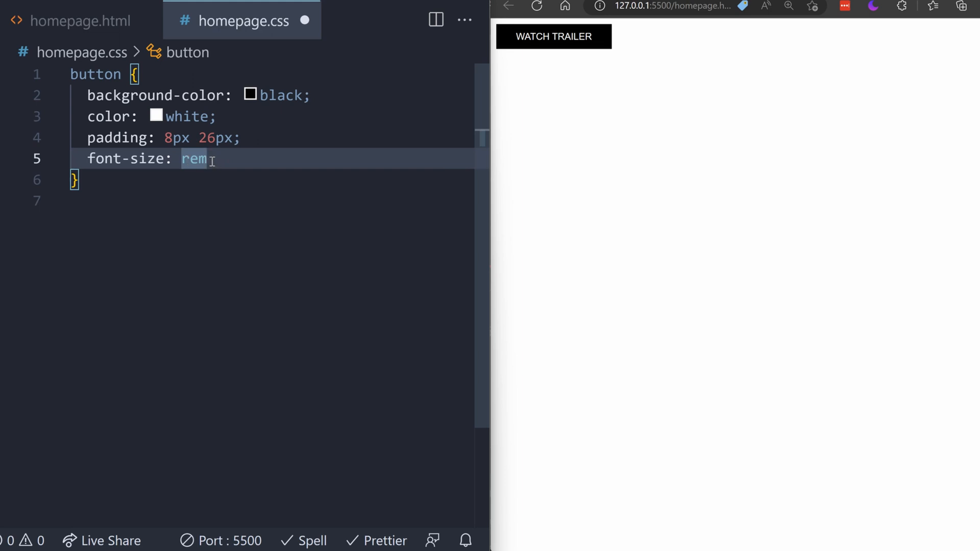
pyautogui.write('1')
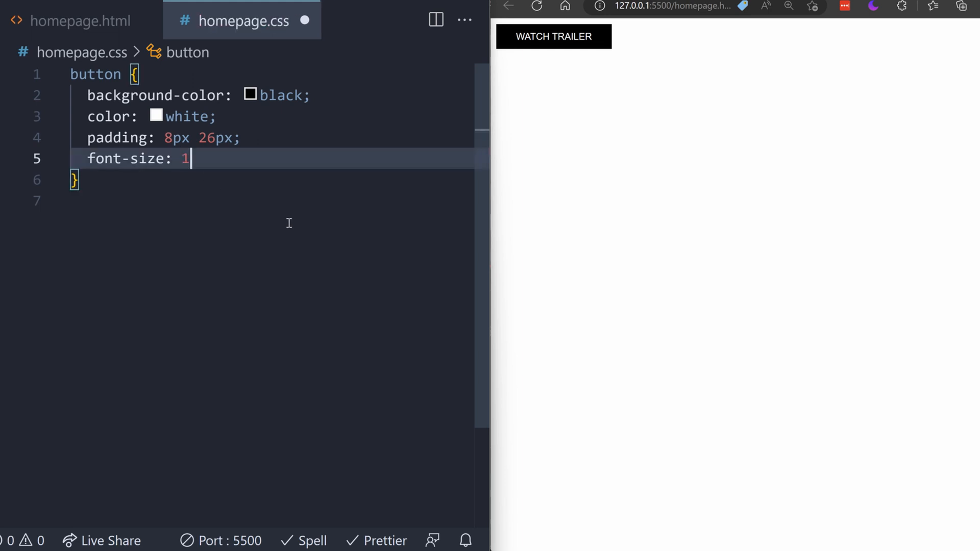
pyautogui.write('rem')
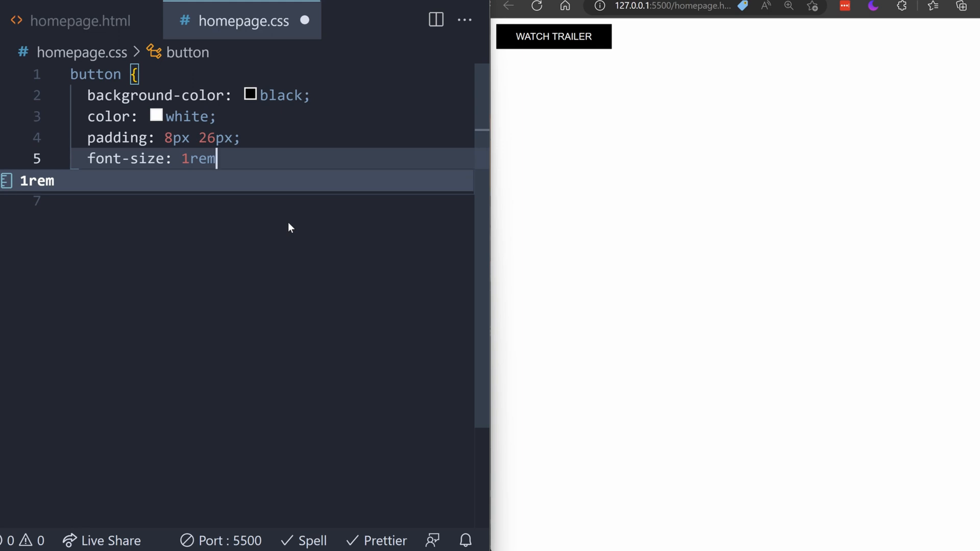
pyautogui.write(';')
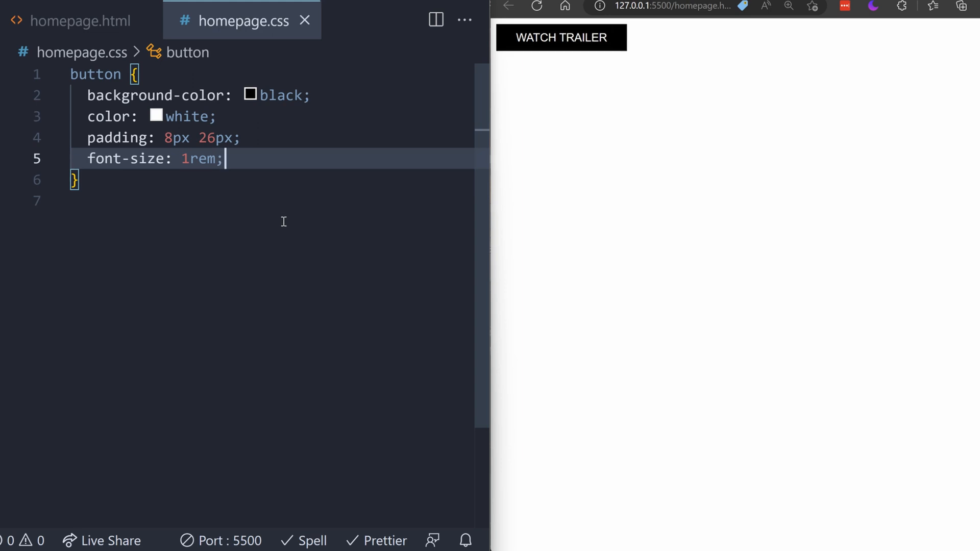
pyautogui.moveTo(577, 156)
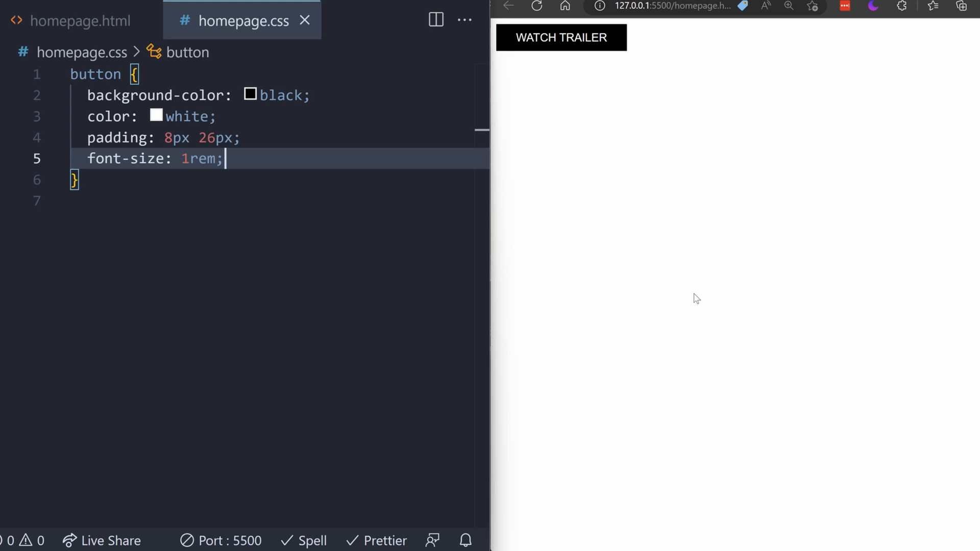
# Step: Add font-weight: 700; to the button rule without saving yet
pyautogui.press('enter')
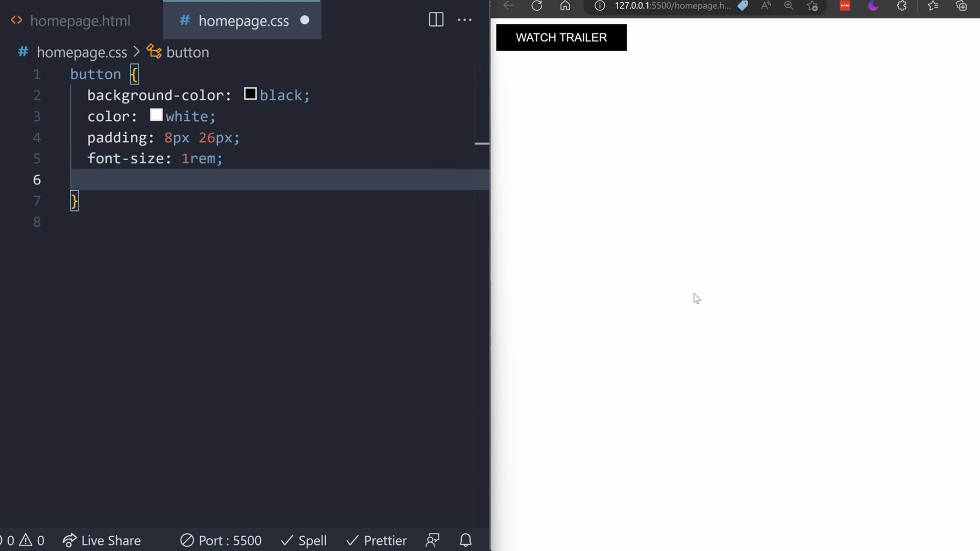
pyautogui.write('font-wi')
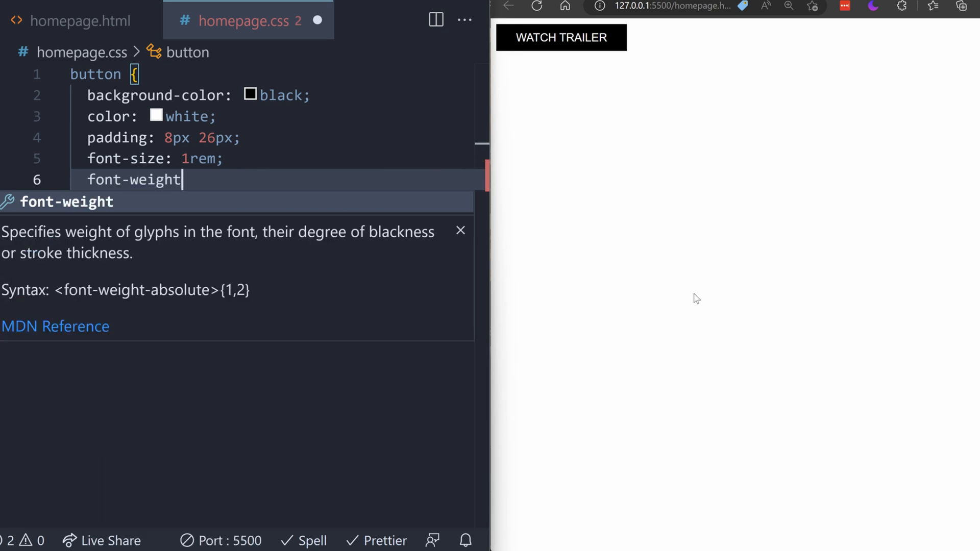
pyautogui.write(':')
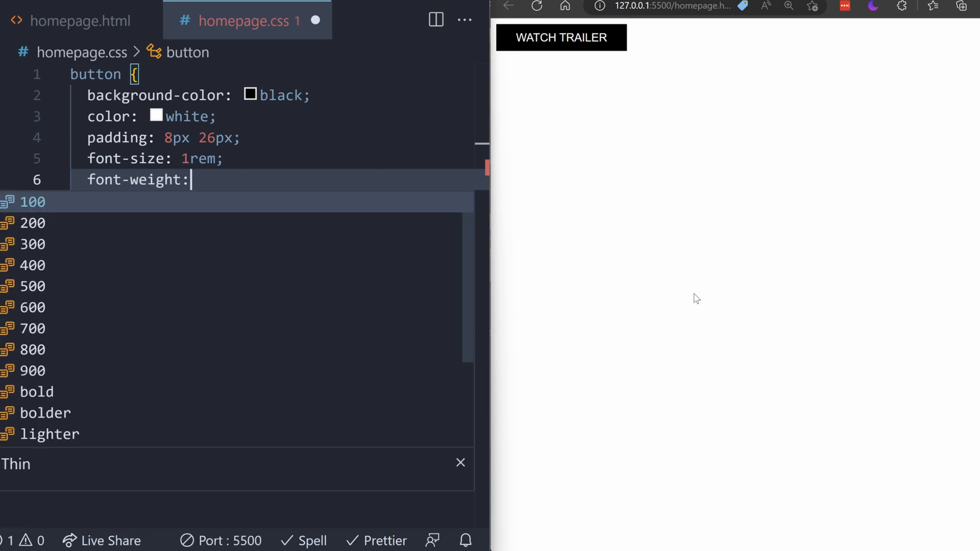
pyautogui.press('Escape')
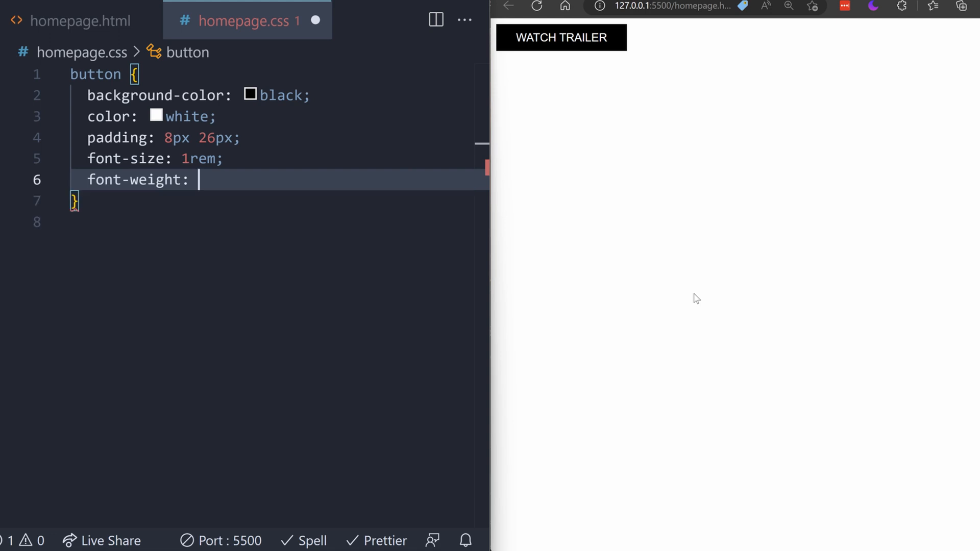
pyautogui.write('700')
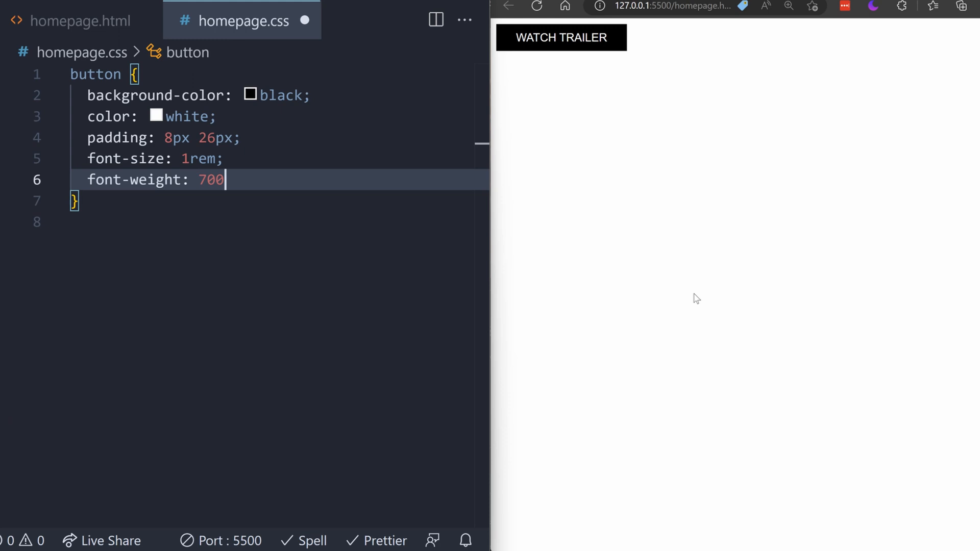
pyautogui.write(';')
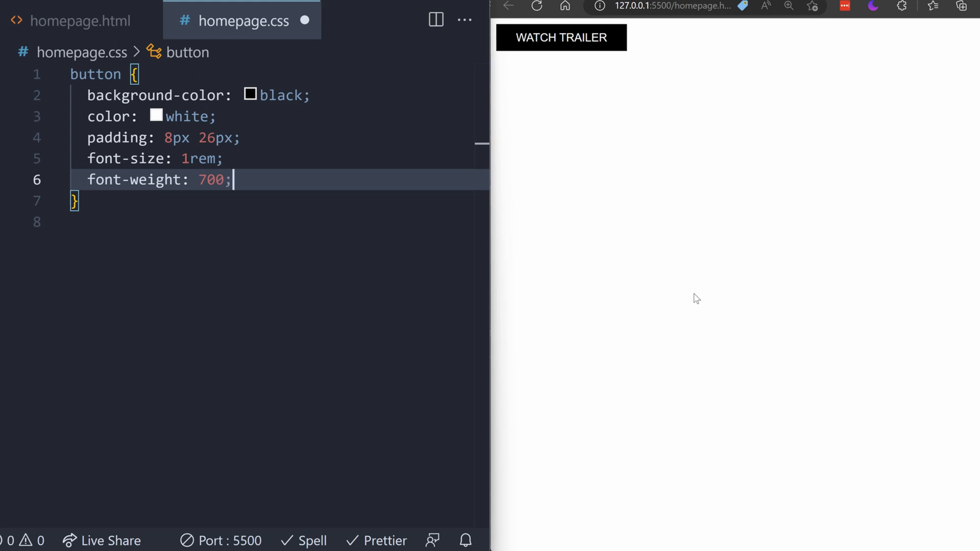